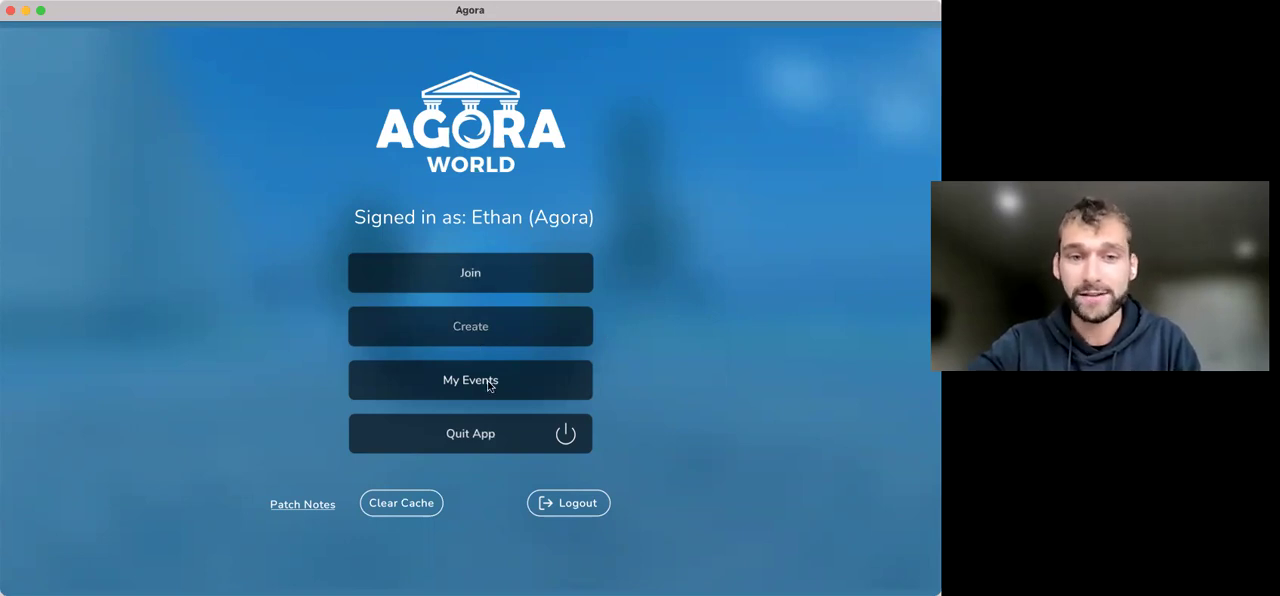
mouse_move(452, 433)
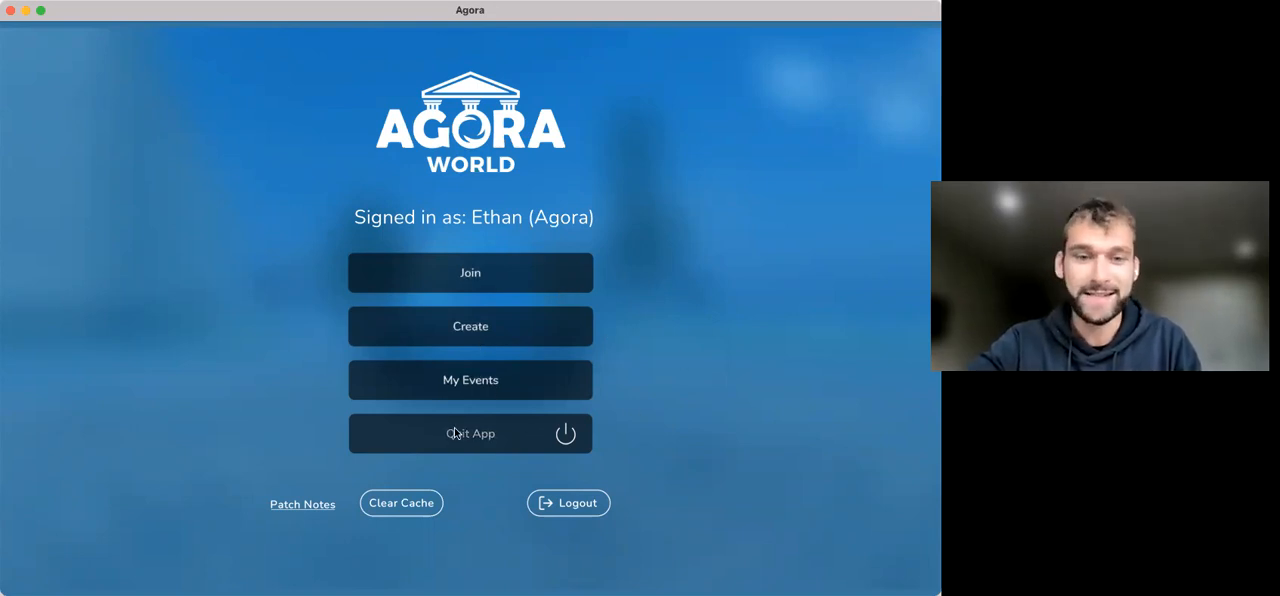
mouse_move(540, 307)
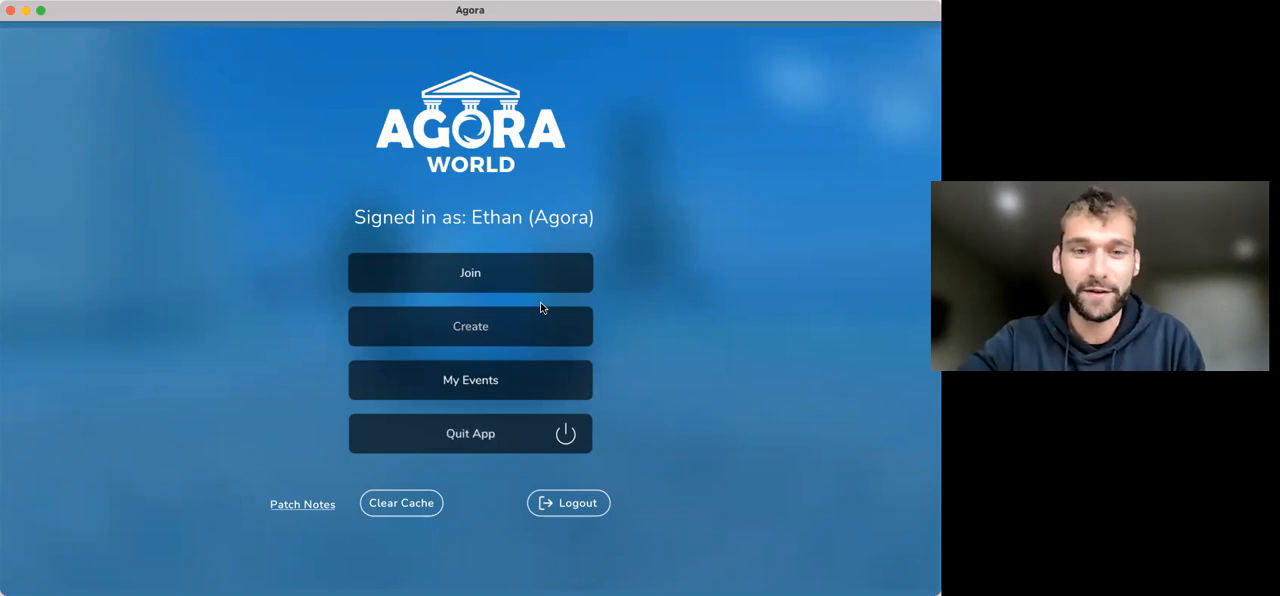
Begin creating an experience and choose the Agora Gallery world from Official Worlds
click(470, 326)
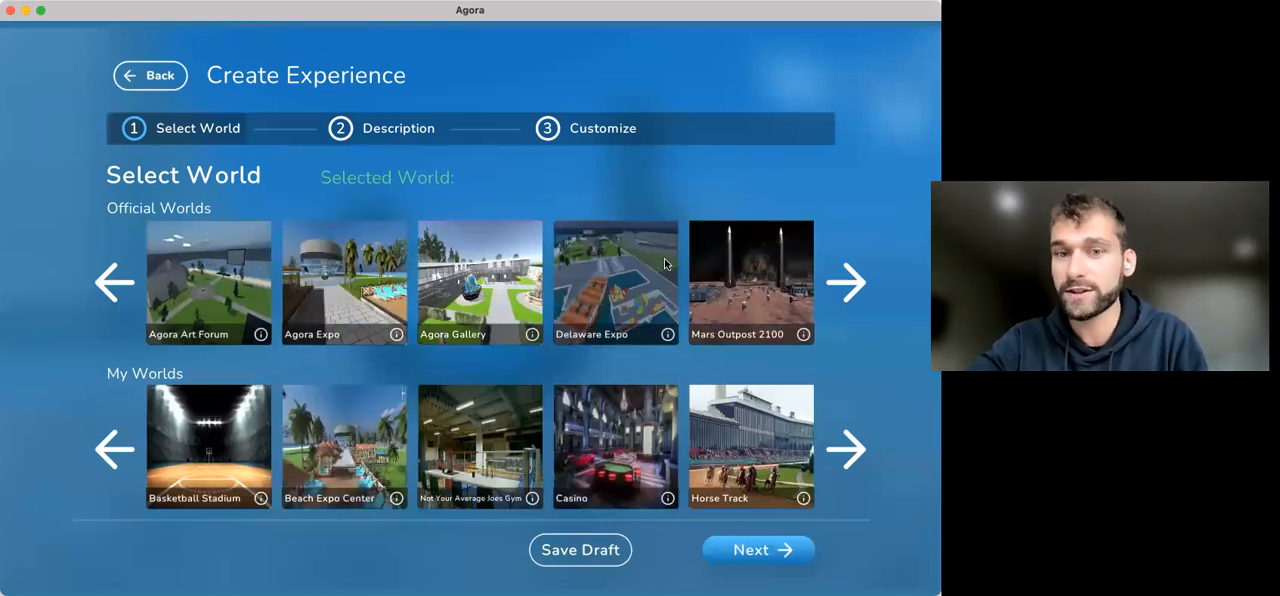
mouse_move(679, 448)
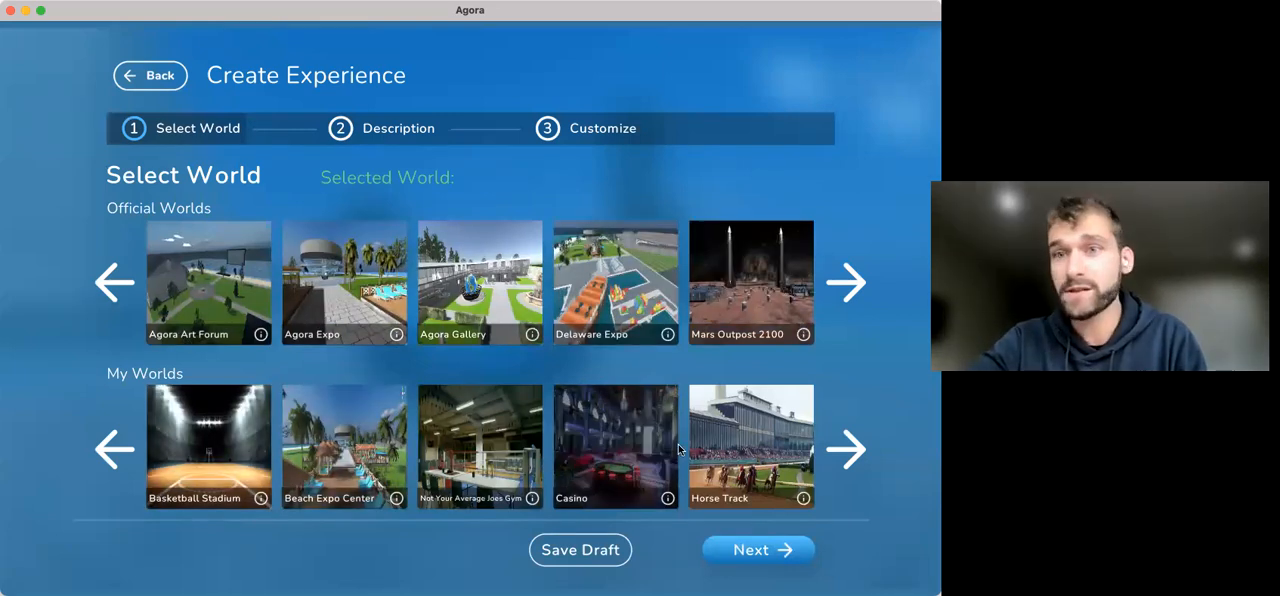
mouse_move(257, 543)
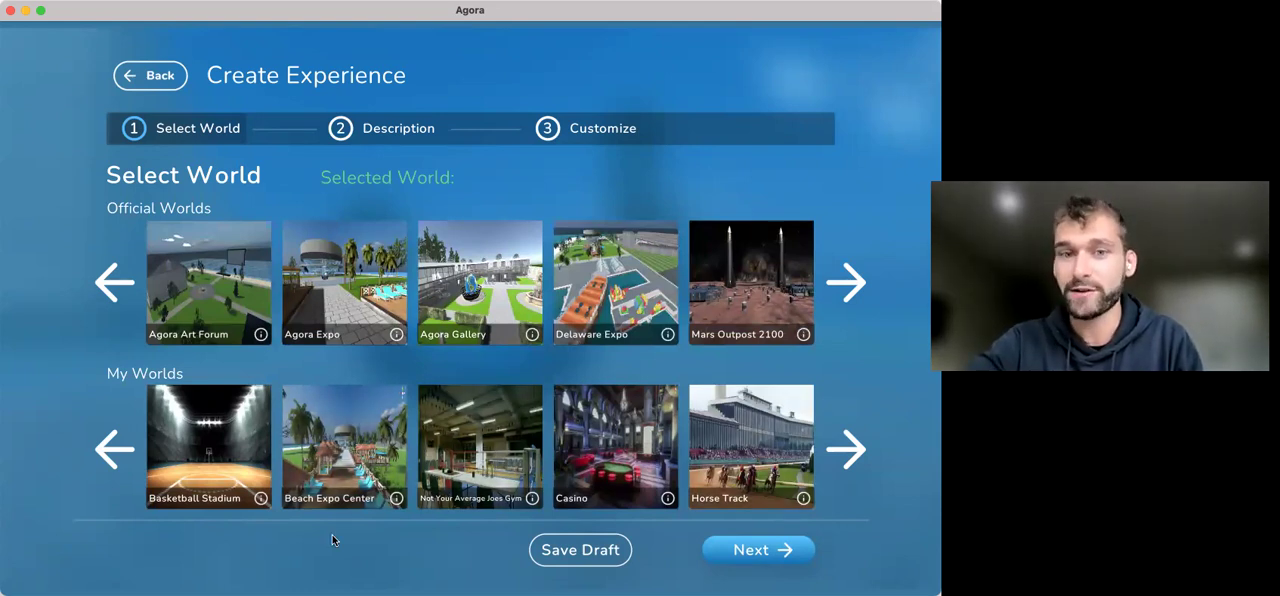
mouse_move(854, 282)
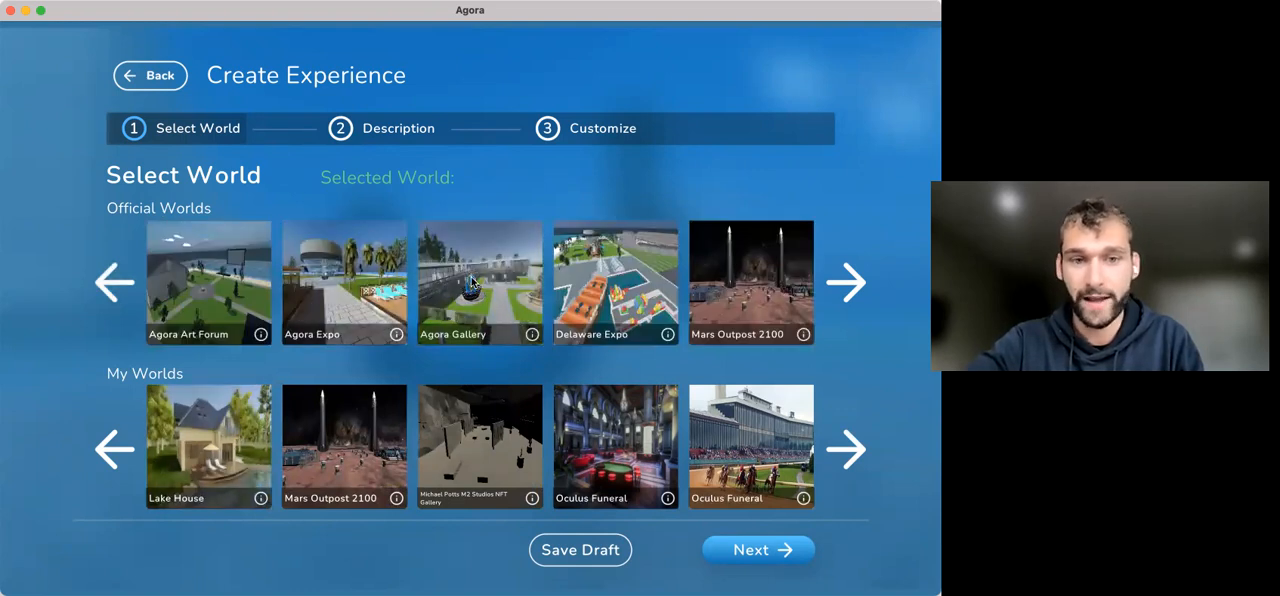
click(479, 283)
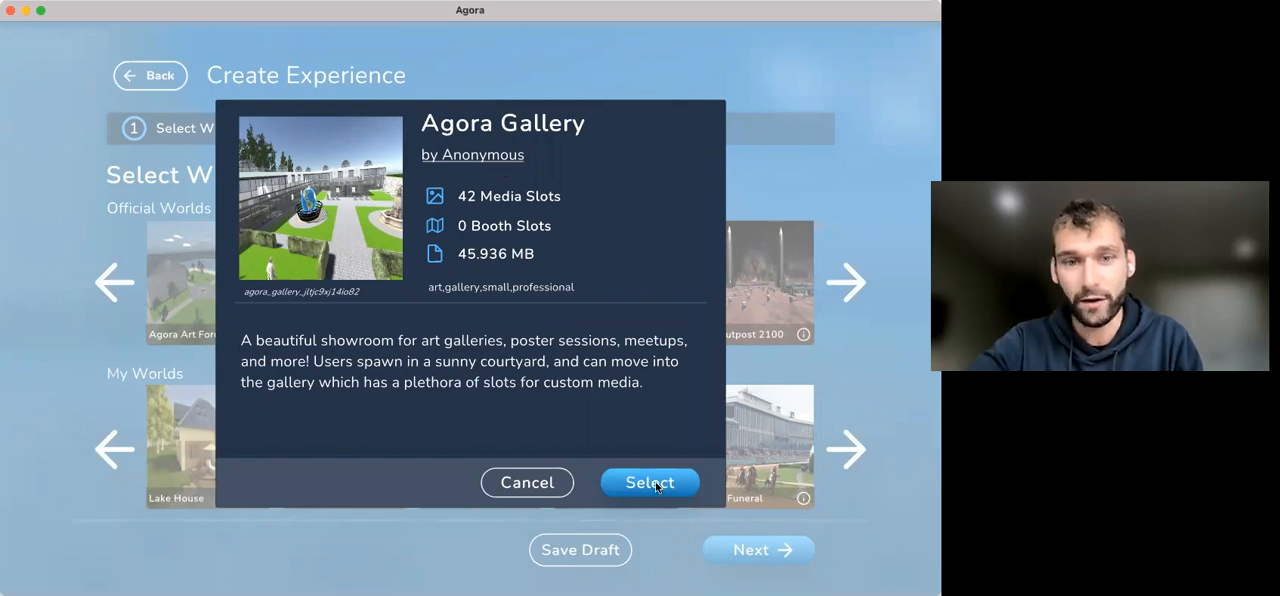
click(649, 482)
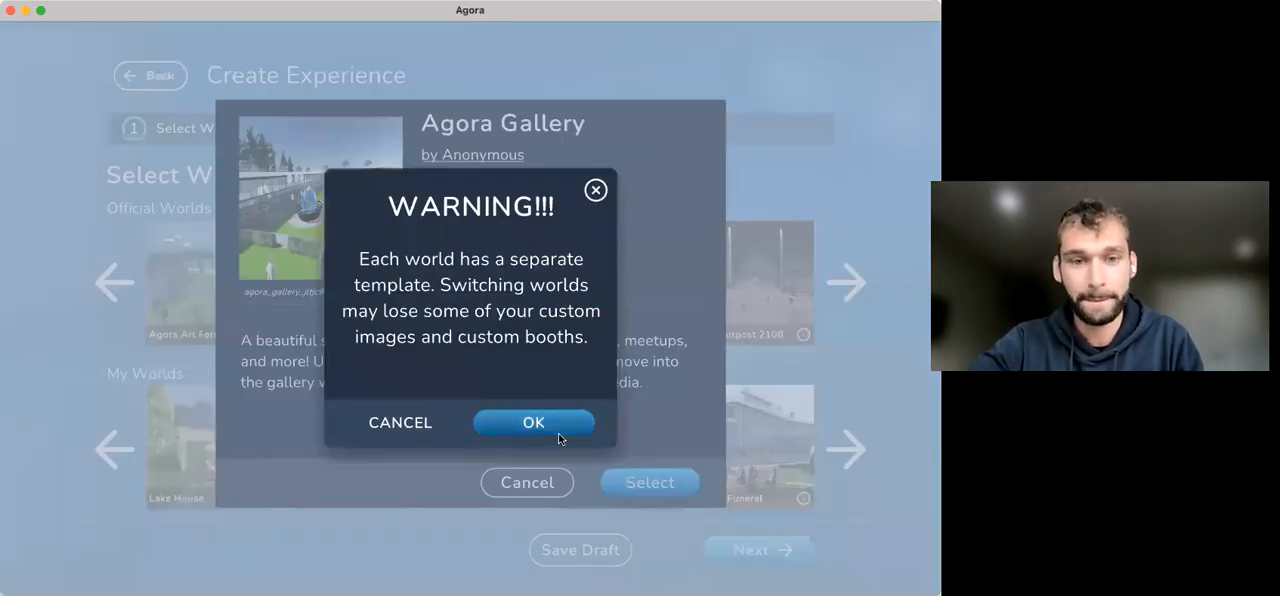
Accept the world-switch warning and set the event code to artgallery
click(533, 422)
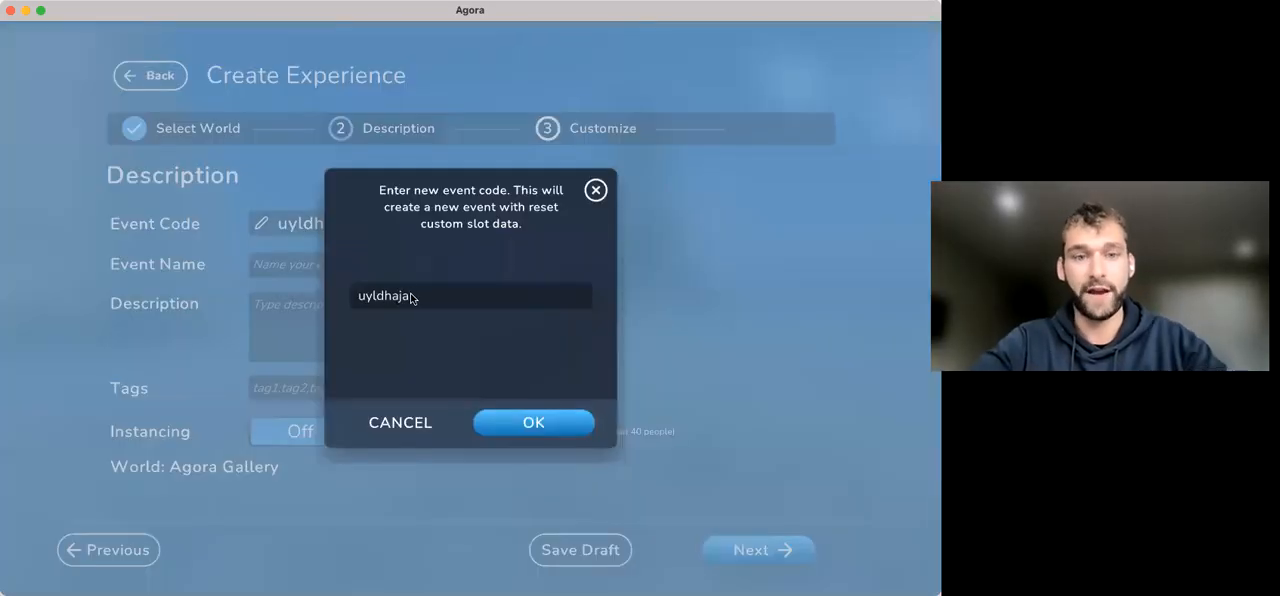
text(artgallery)
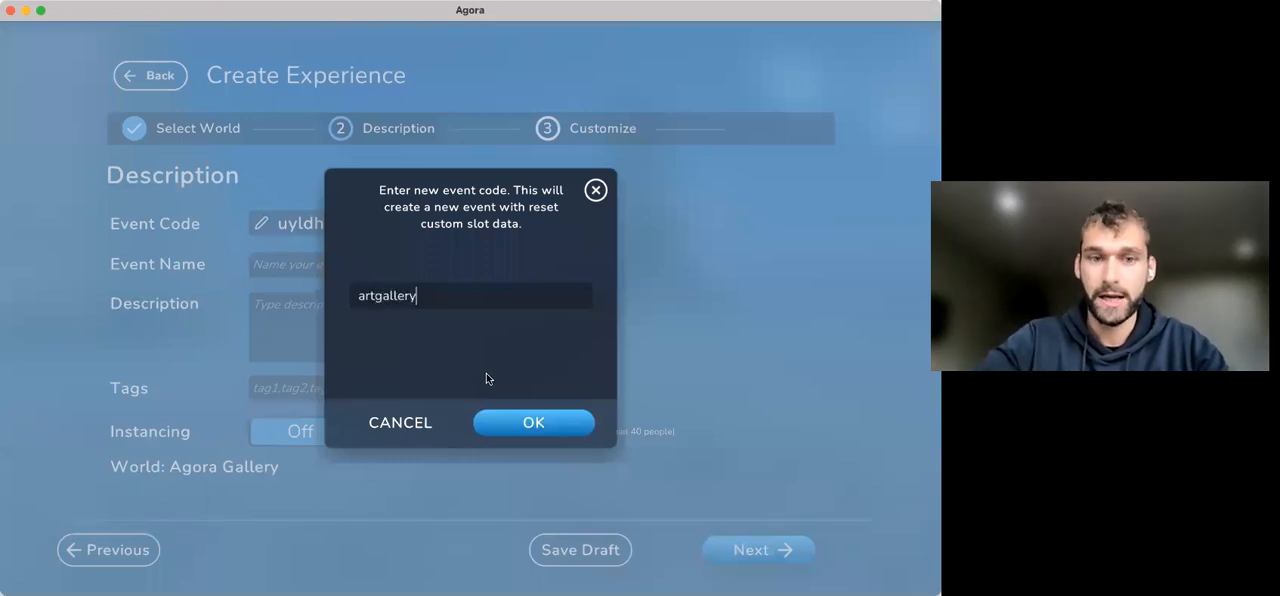
click(533, 422)
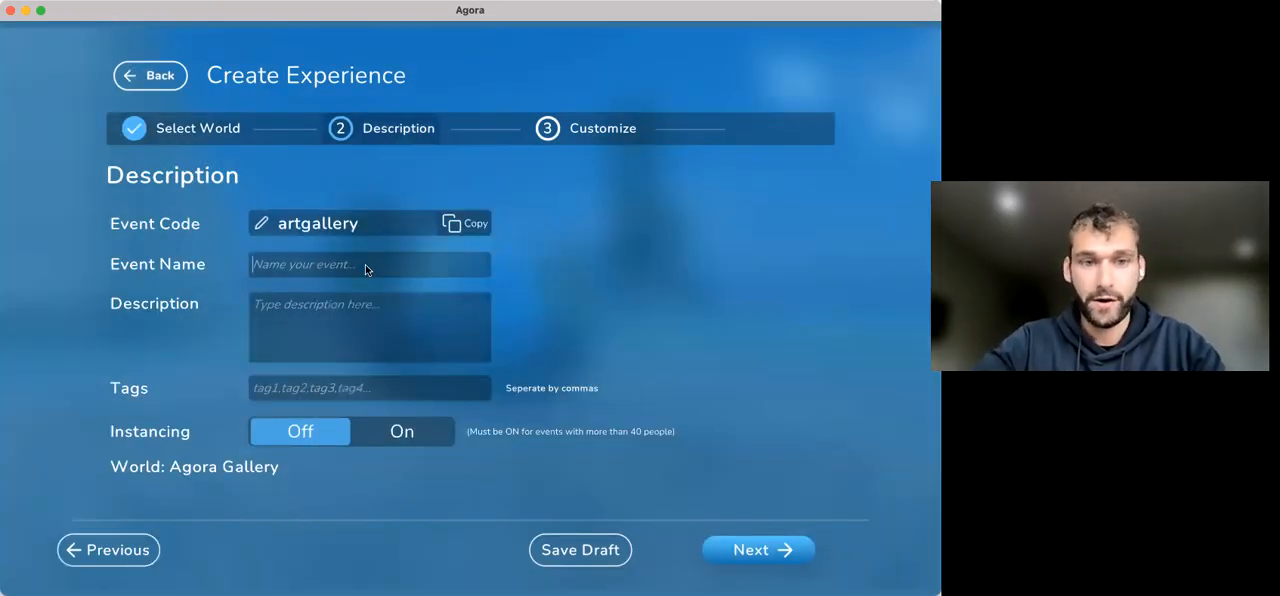
Name the event Ethan's Gallery, describe the amazing art, tag it art, gallery, fun, explore, and turn instancing on
text(Ethan's Gallery)
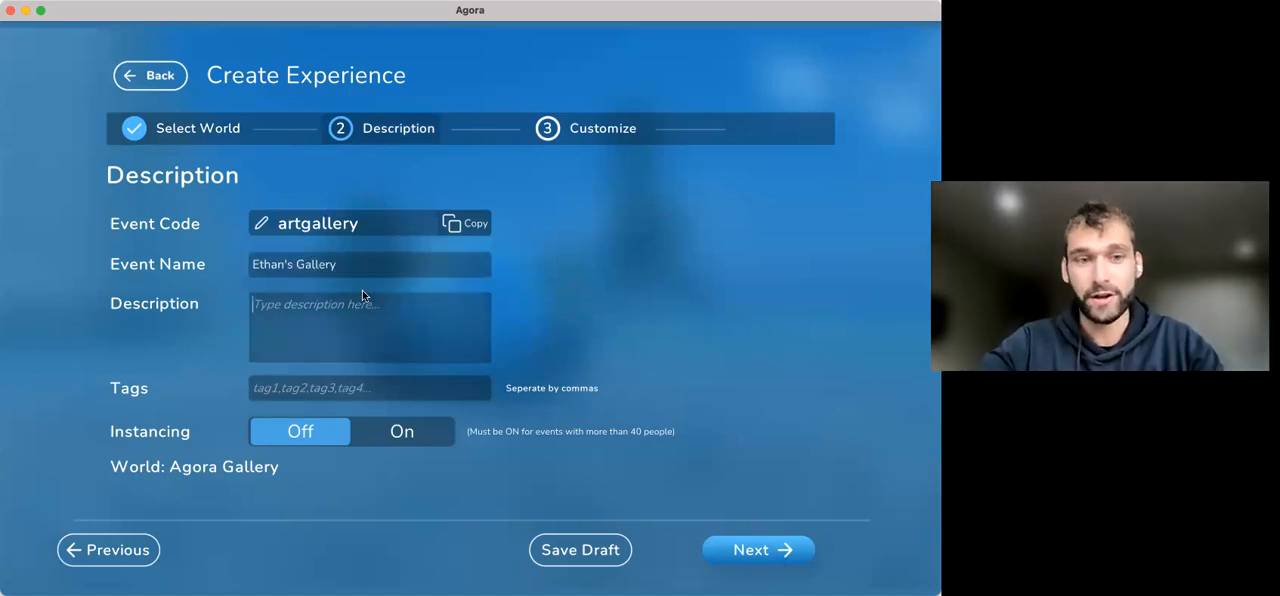
text(Come check out)
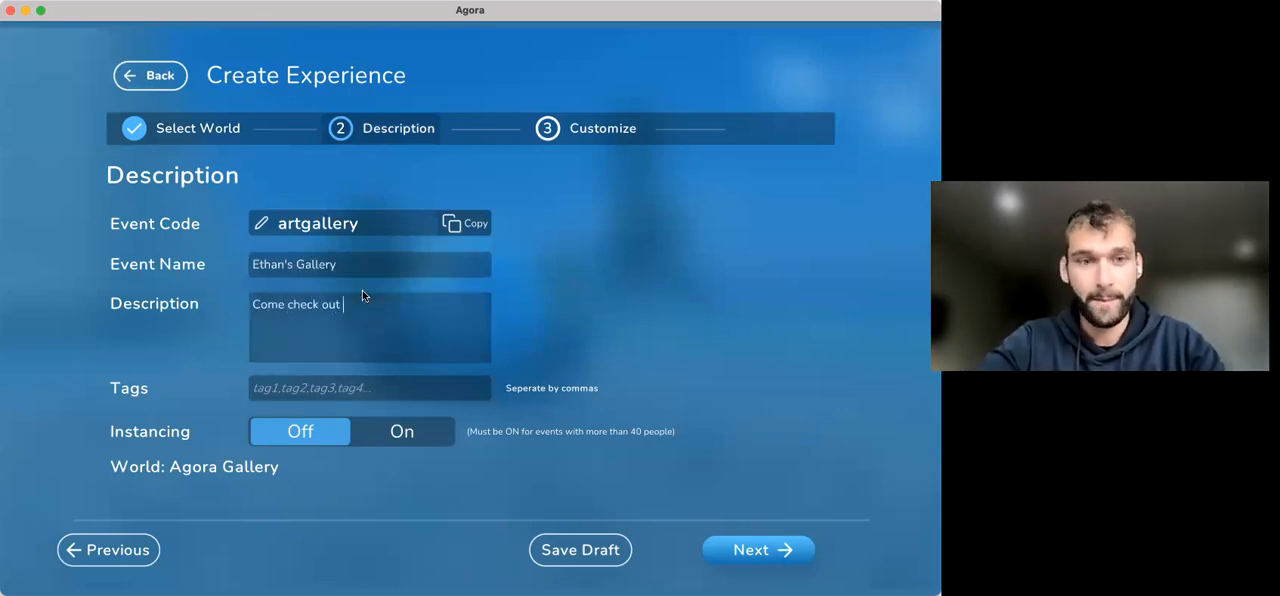
text(my amazing art work)
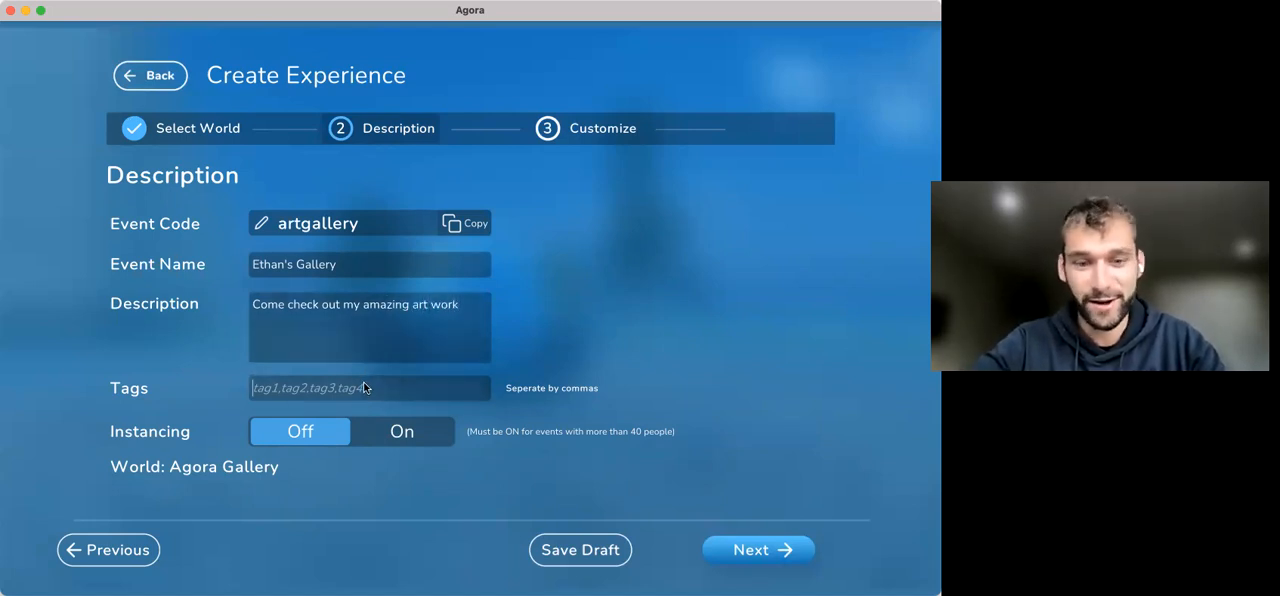
text(art, galler)
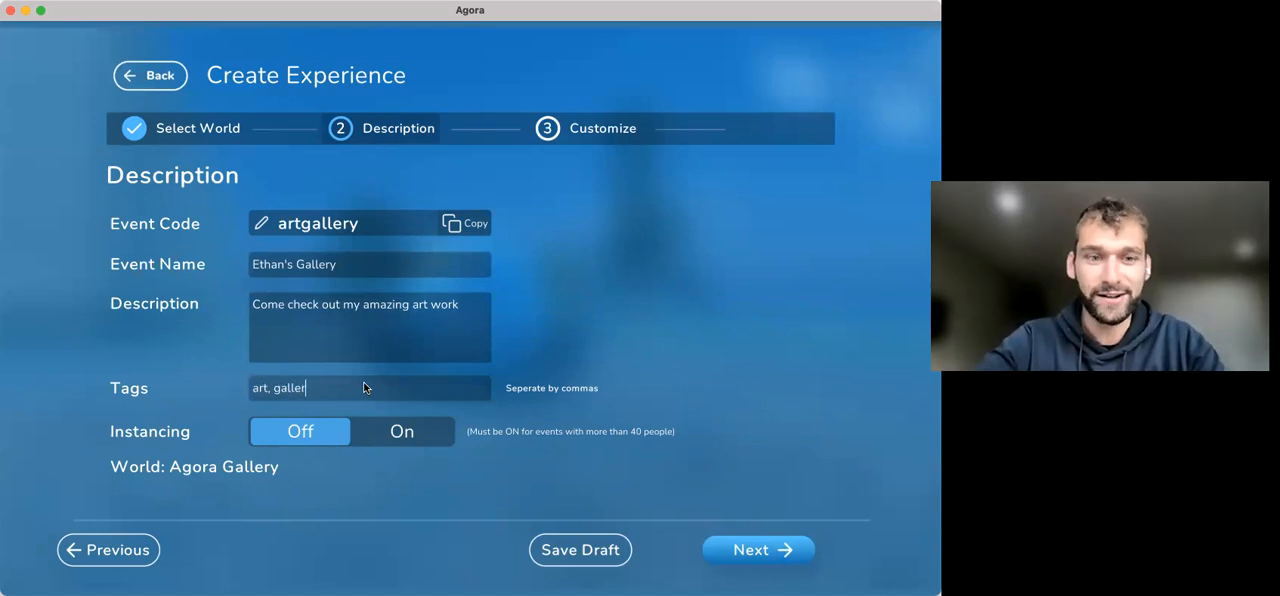
text(y, fun, explor)
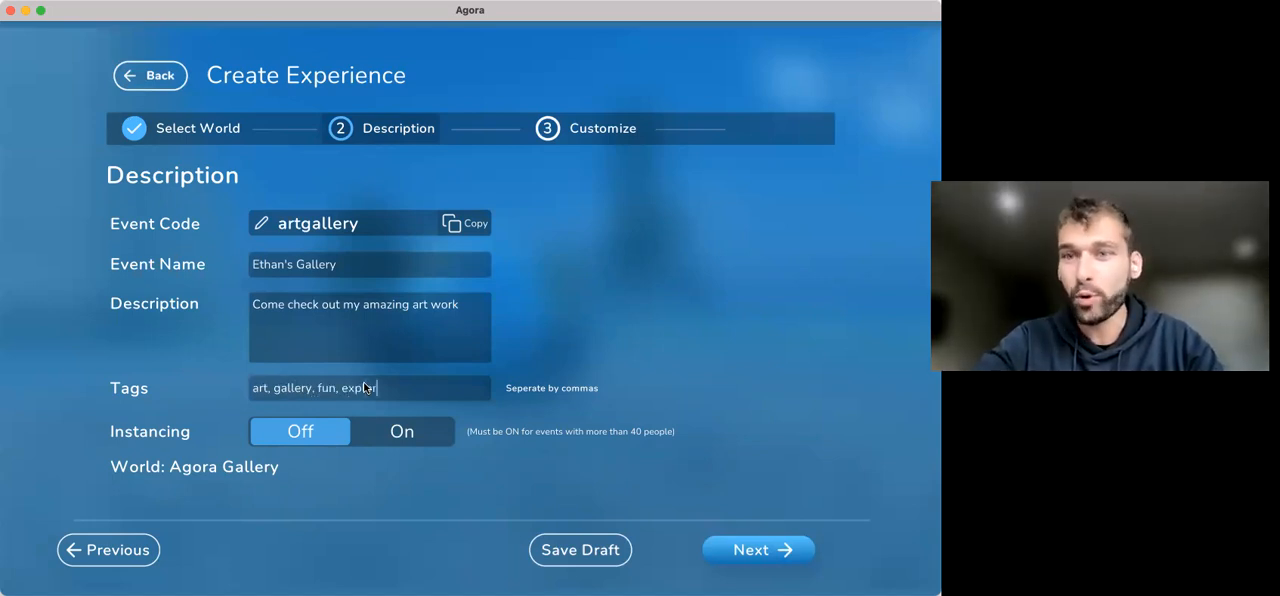
click(402, 431)
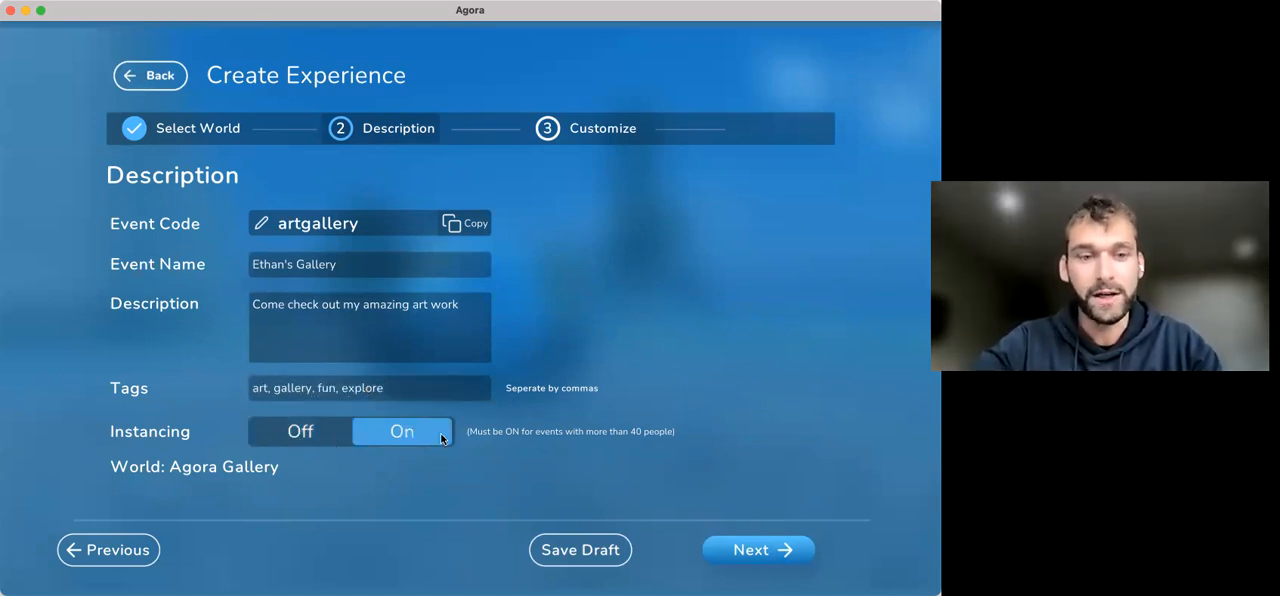
mouse_move(633, 453)
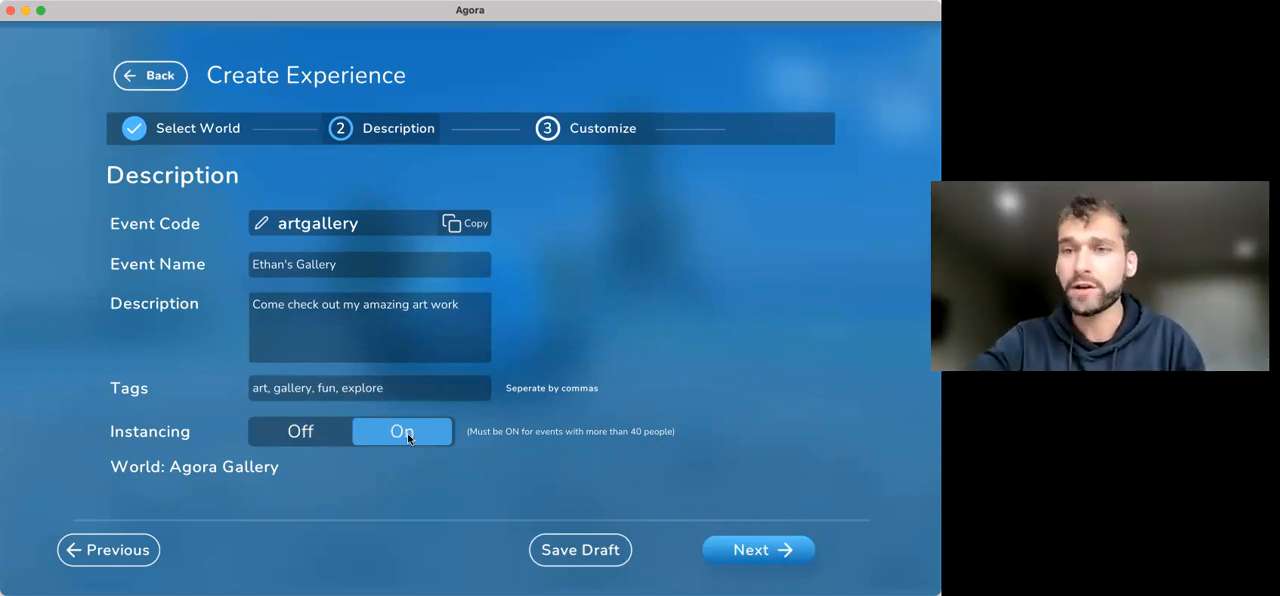
mouse_move(764, 549)
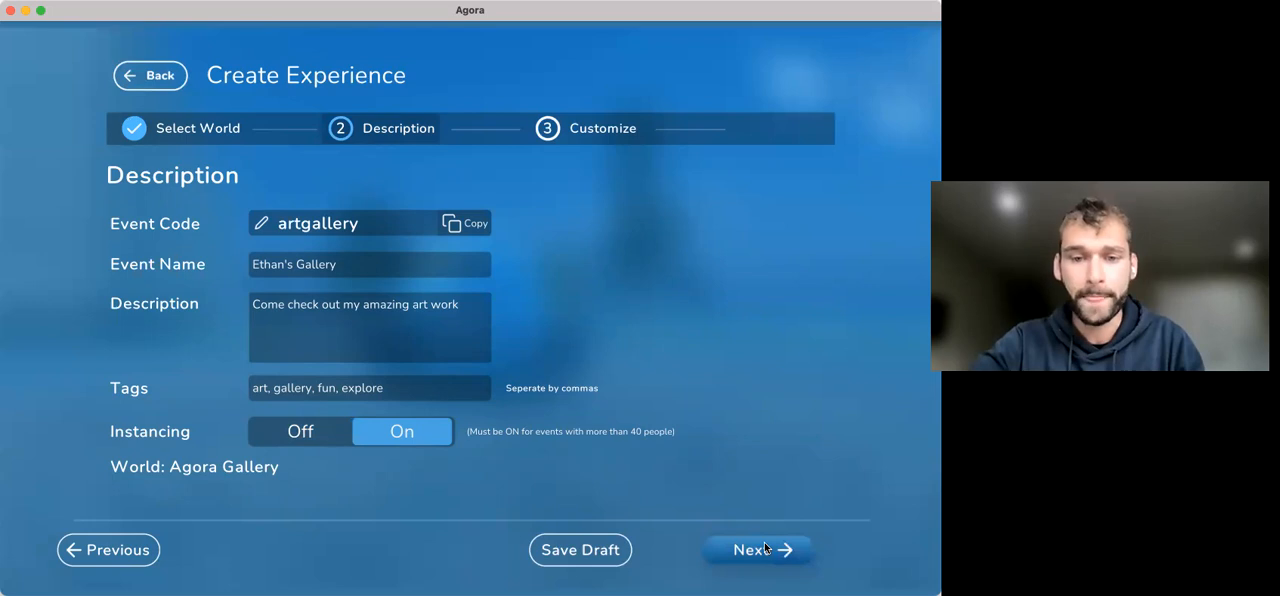
Reach the Customize step, confirm no booth slots exist, and start adding media to slot 40
click(758, 550)
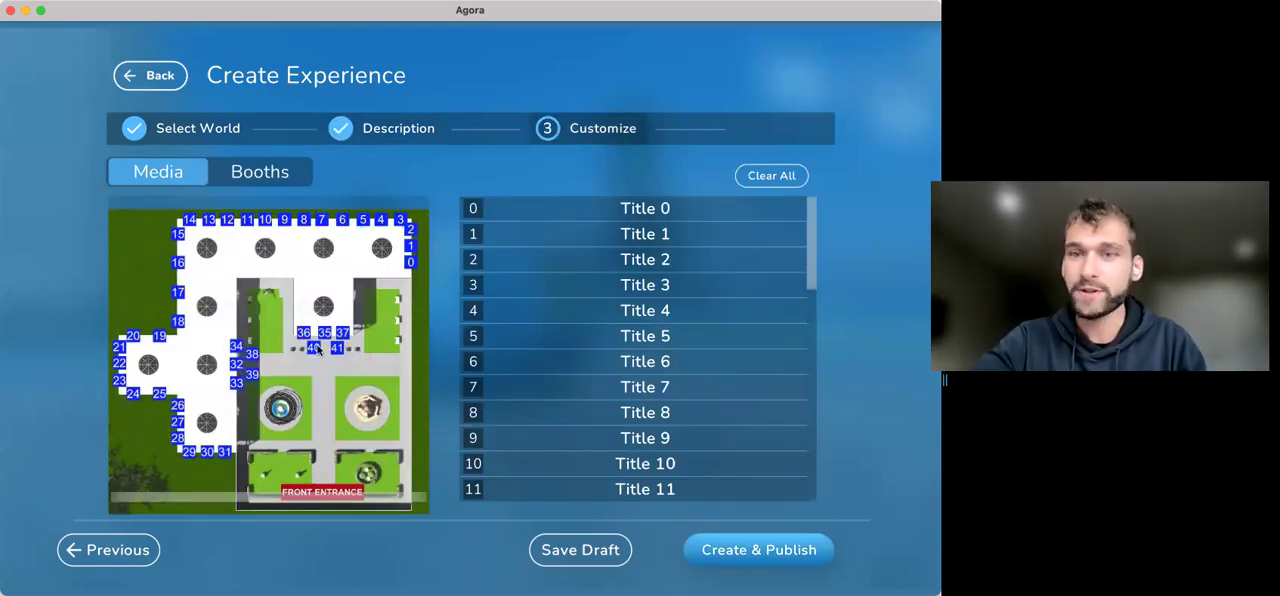
mouse_move(296, 171)
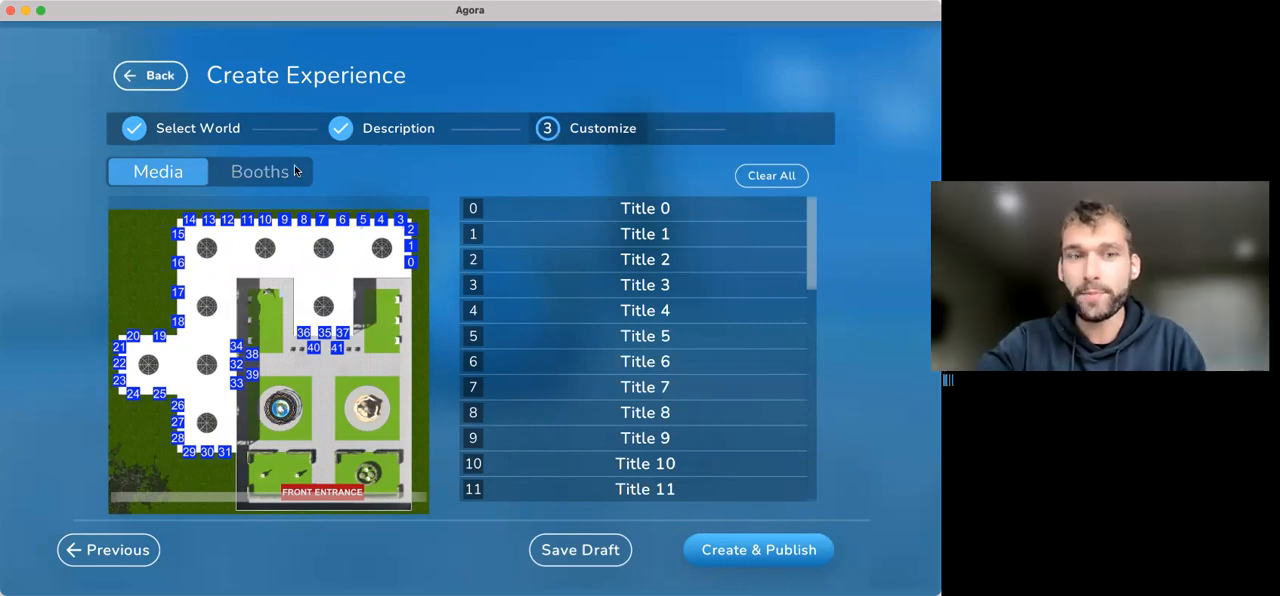
click(260, 171)
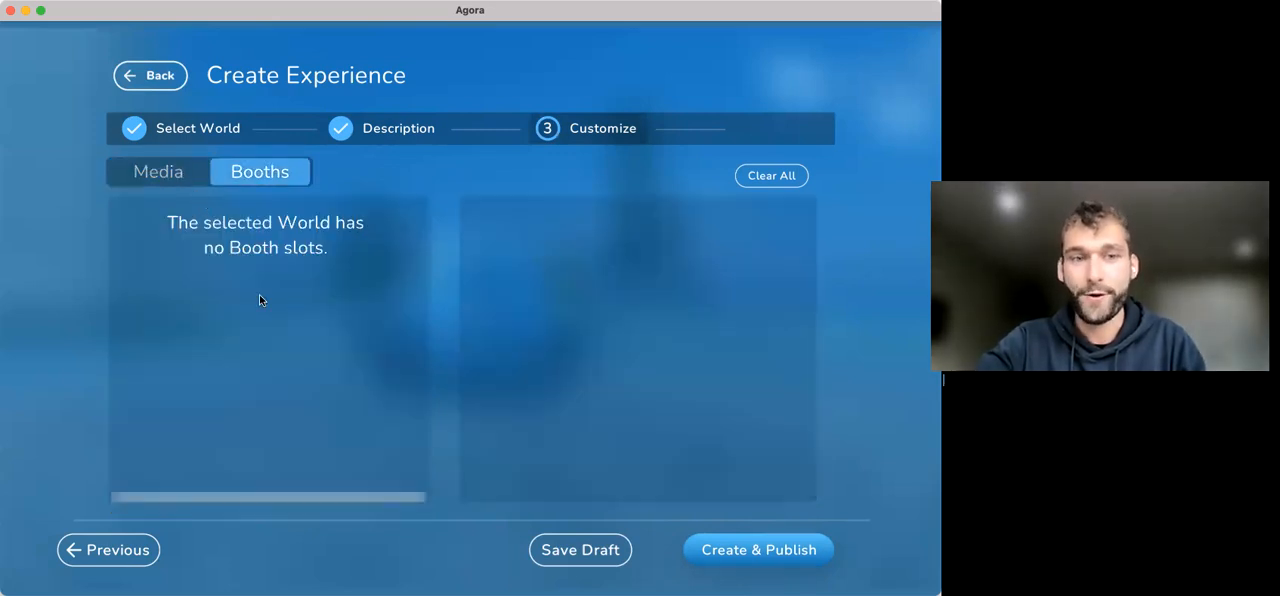
click(157, 171)
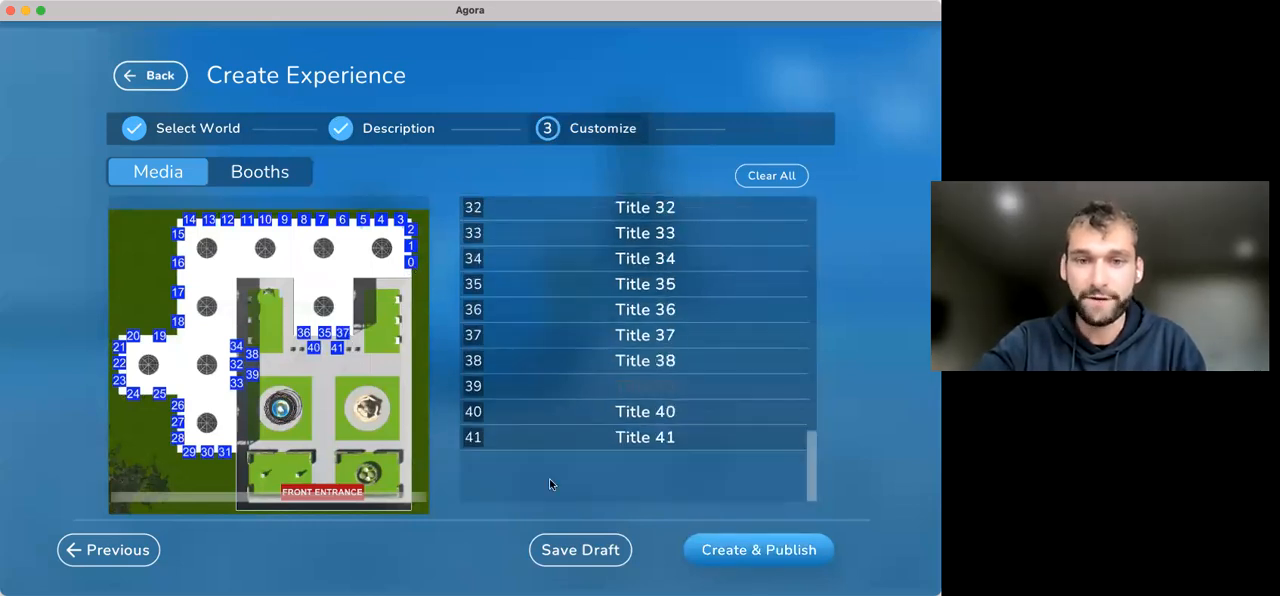
click(644, 411)
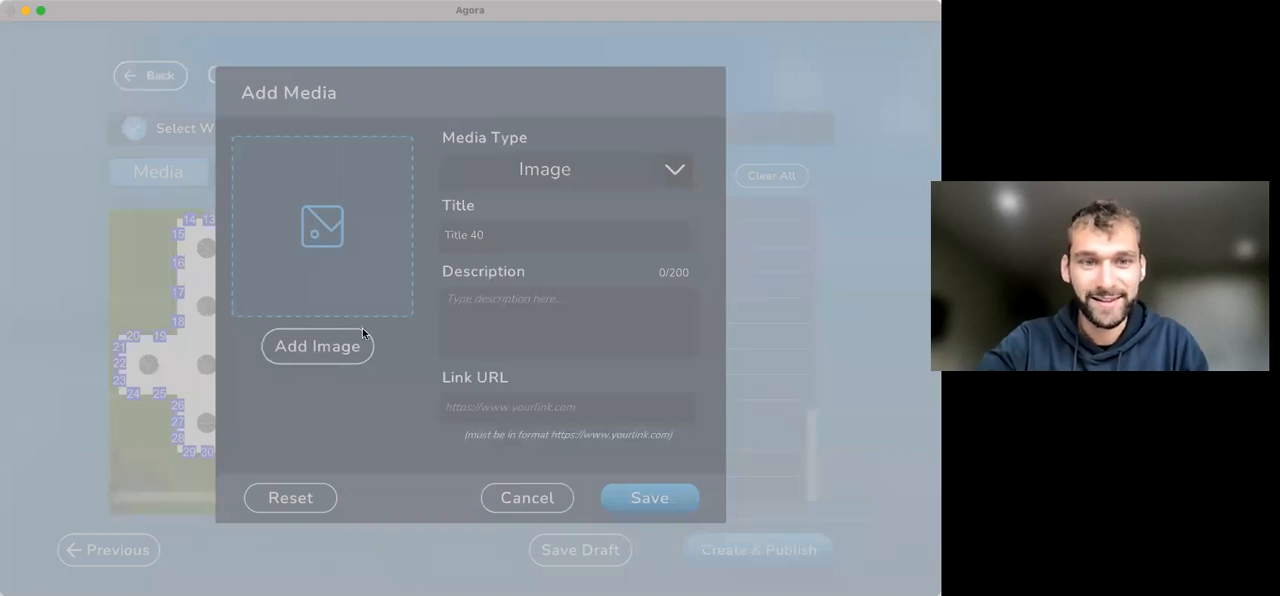
mouse_move(343, 360)
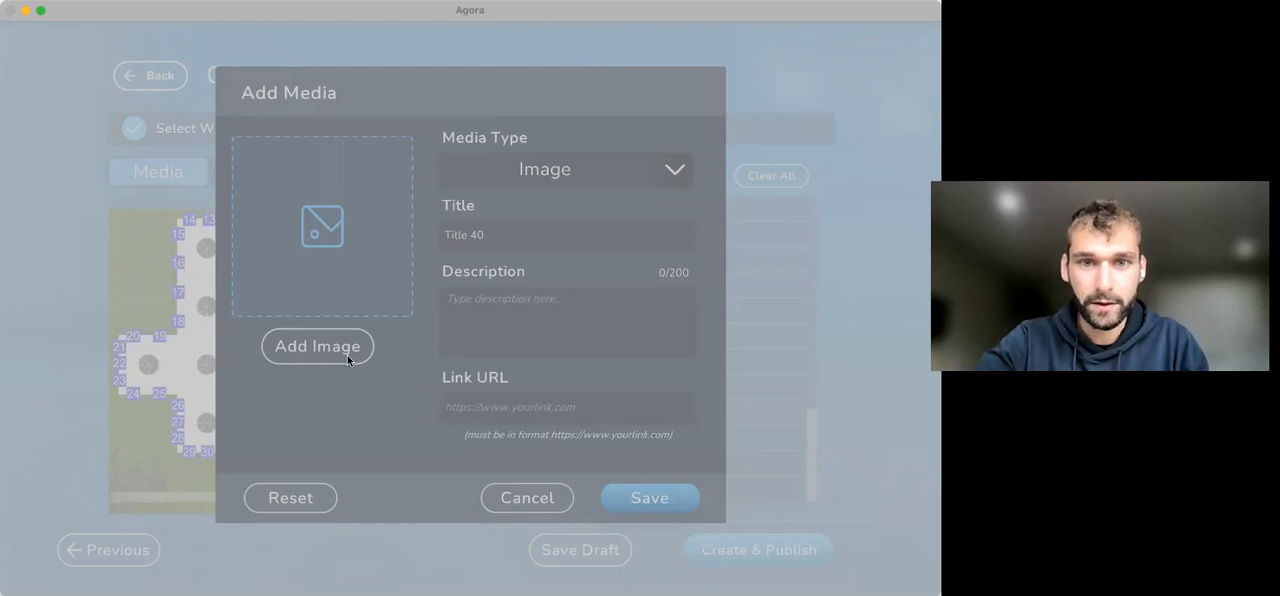
mouse_move(694, 430)
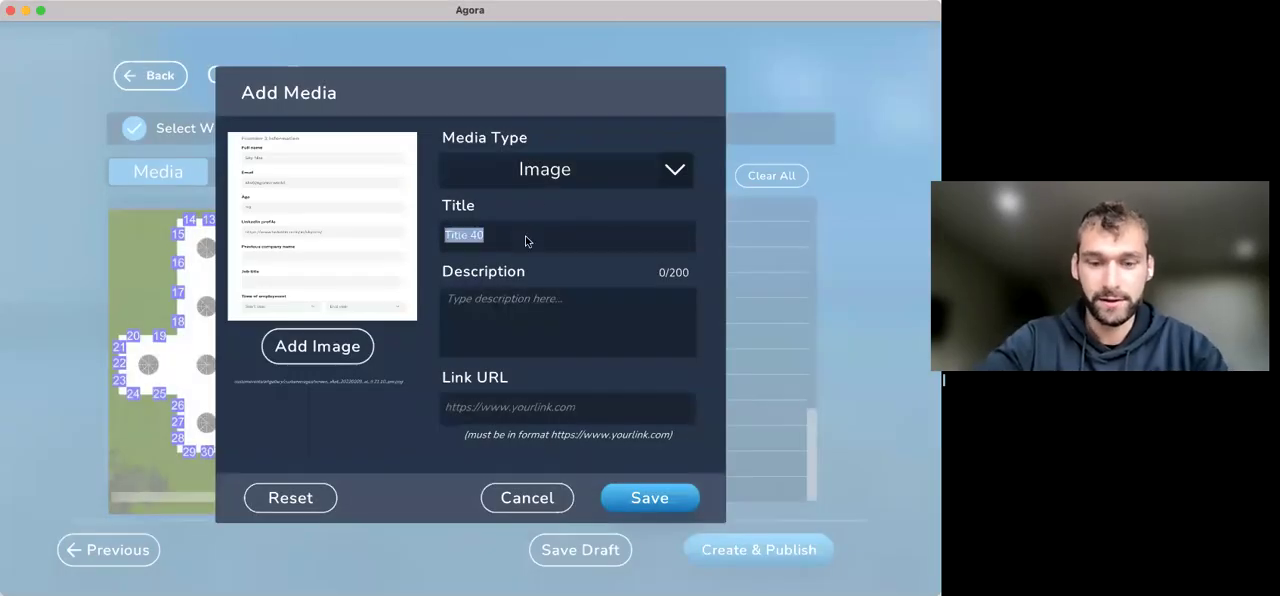
Save slot 40's image titled sky's info, described co founder of Agora, with an https link, publishing the event
text(sky's info)
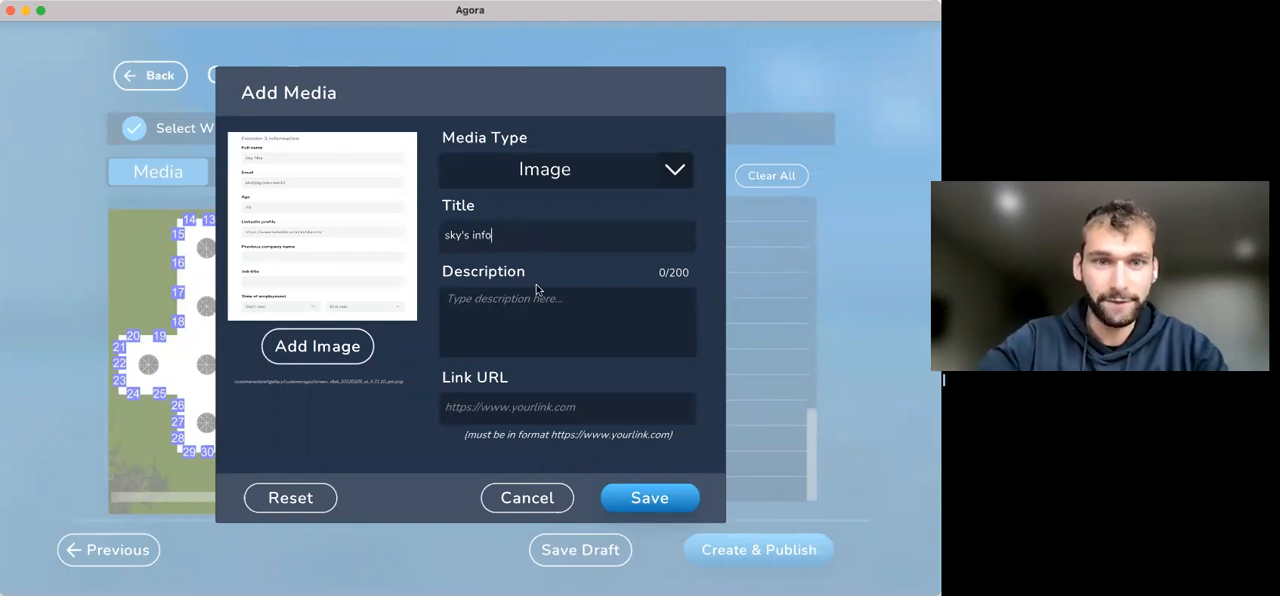
text(co founder of Agora)
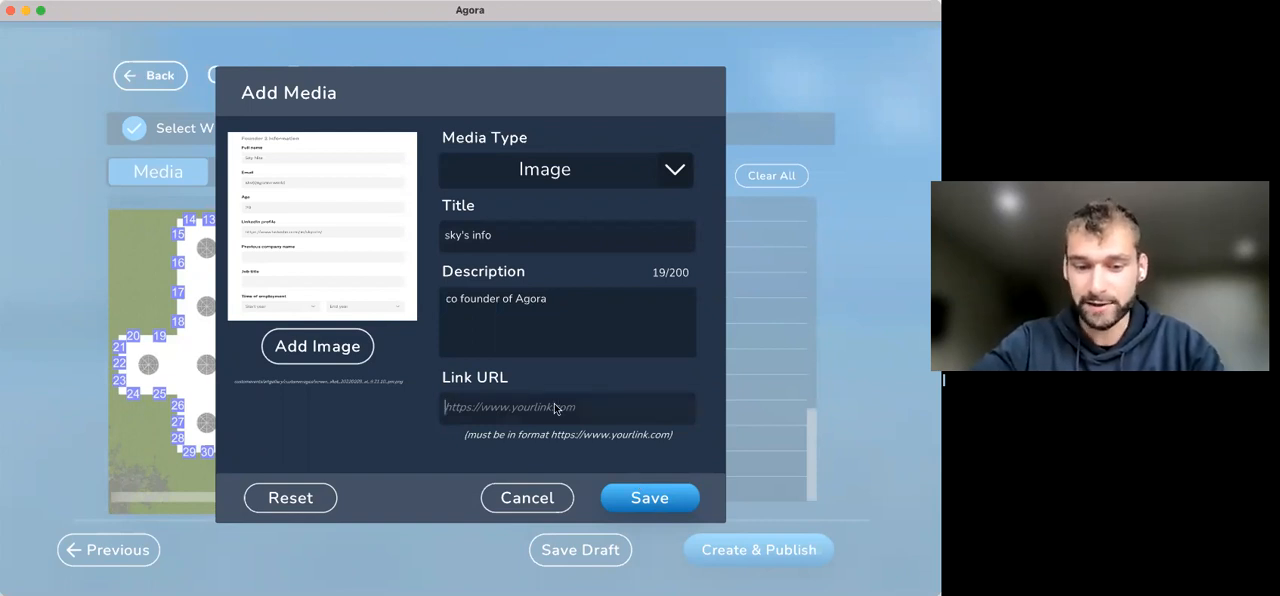
text(https)
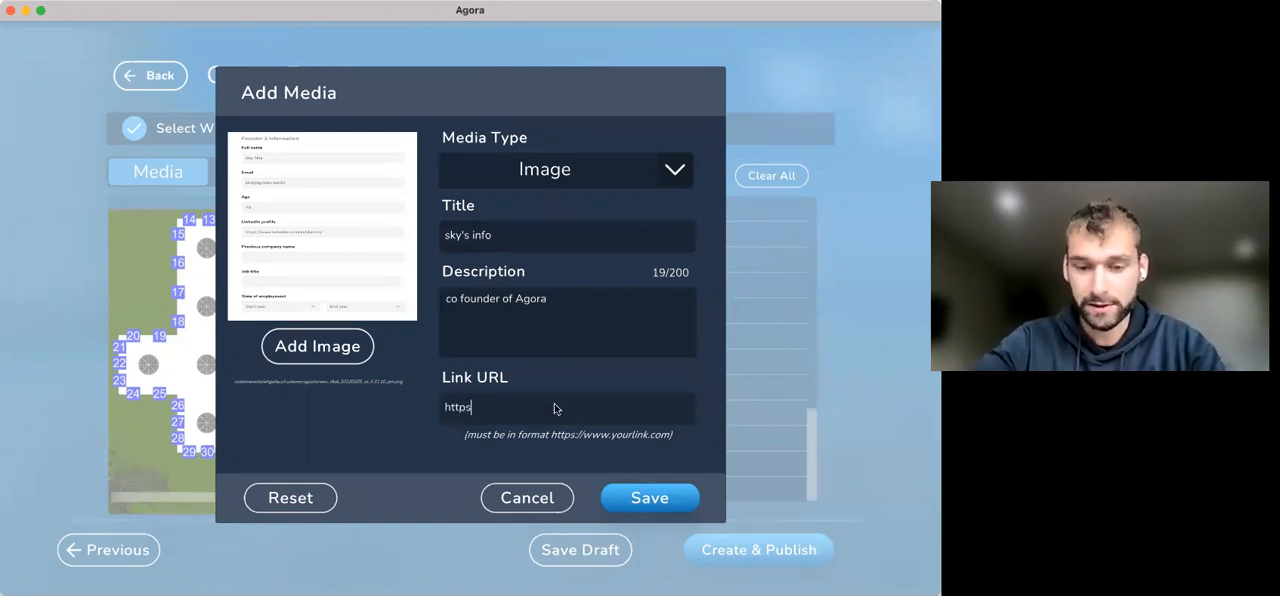
text(://www.agoravr.cor)
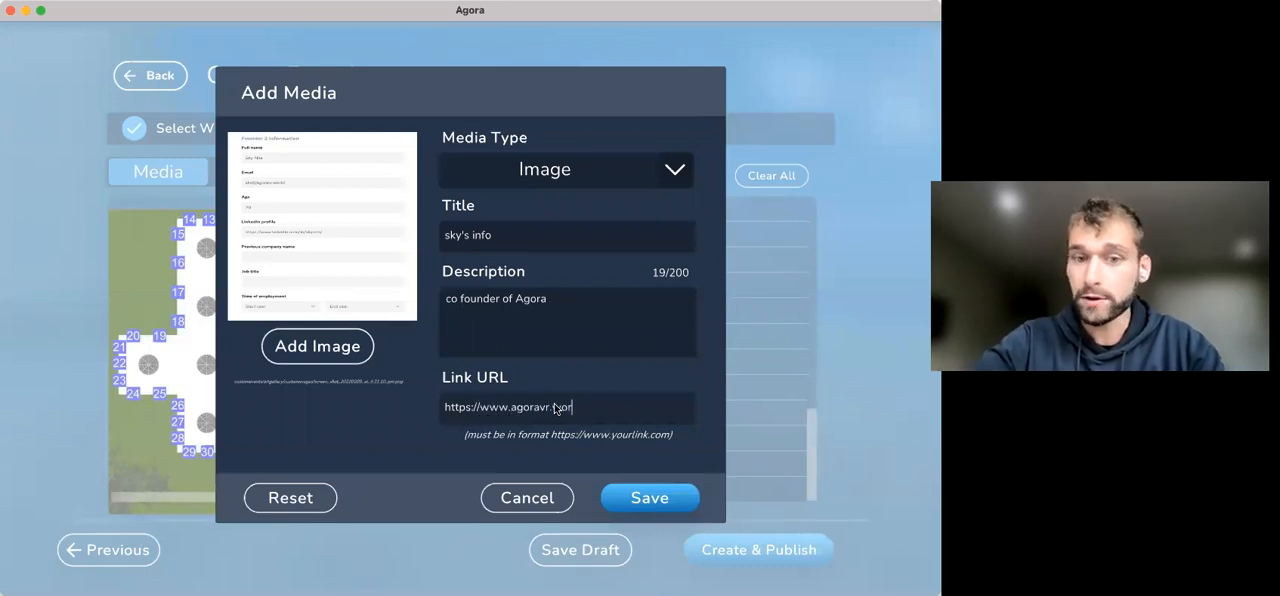
click(649, 498)
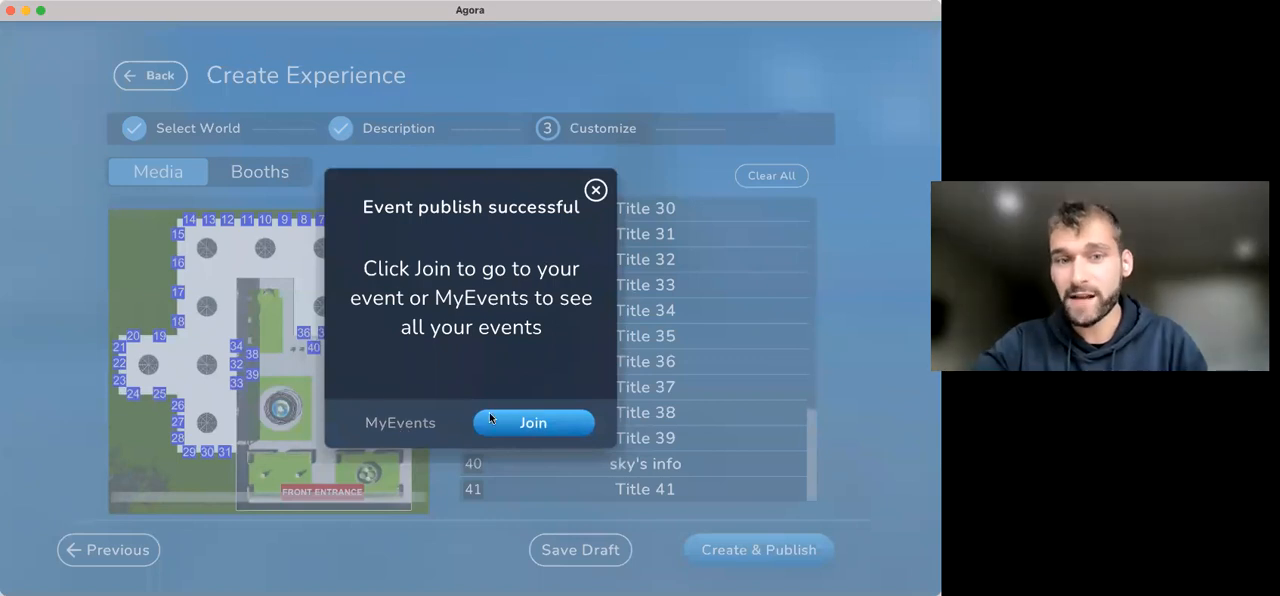
Join the newly published artgallery event from the publish-success popup
click(532, 423)
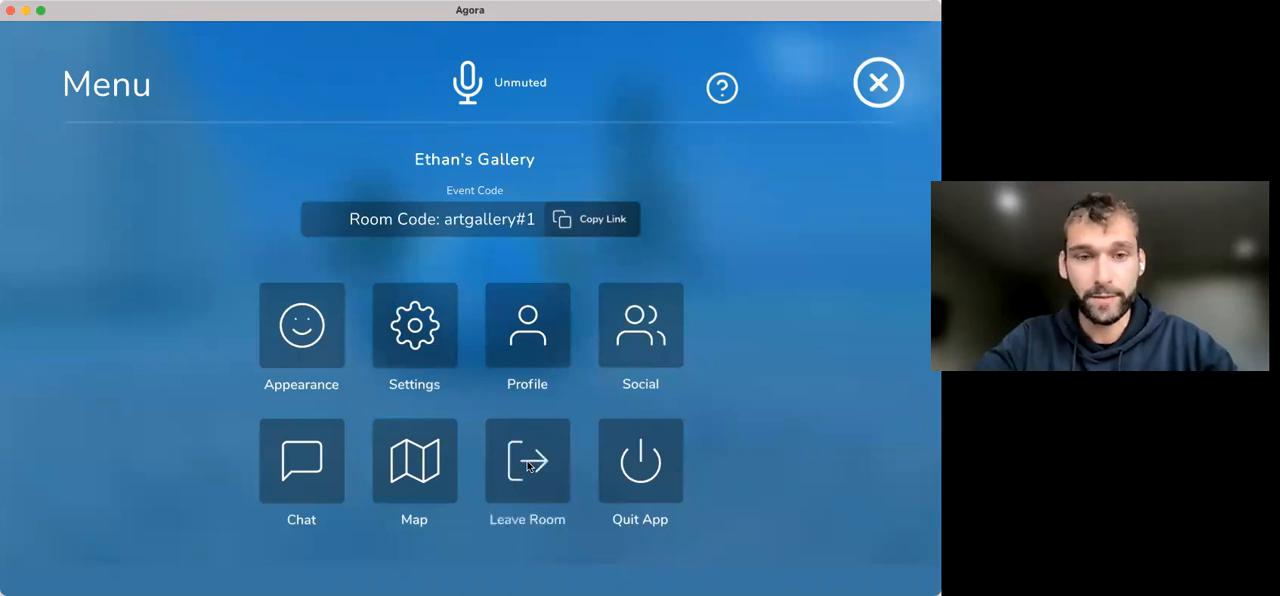
Leave the gallery event room and head to My Events from the home screen
click(527, 461)
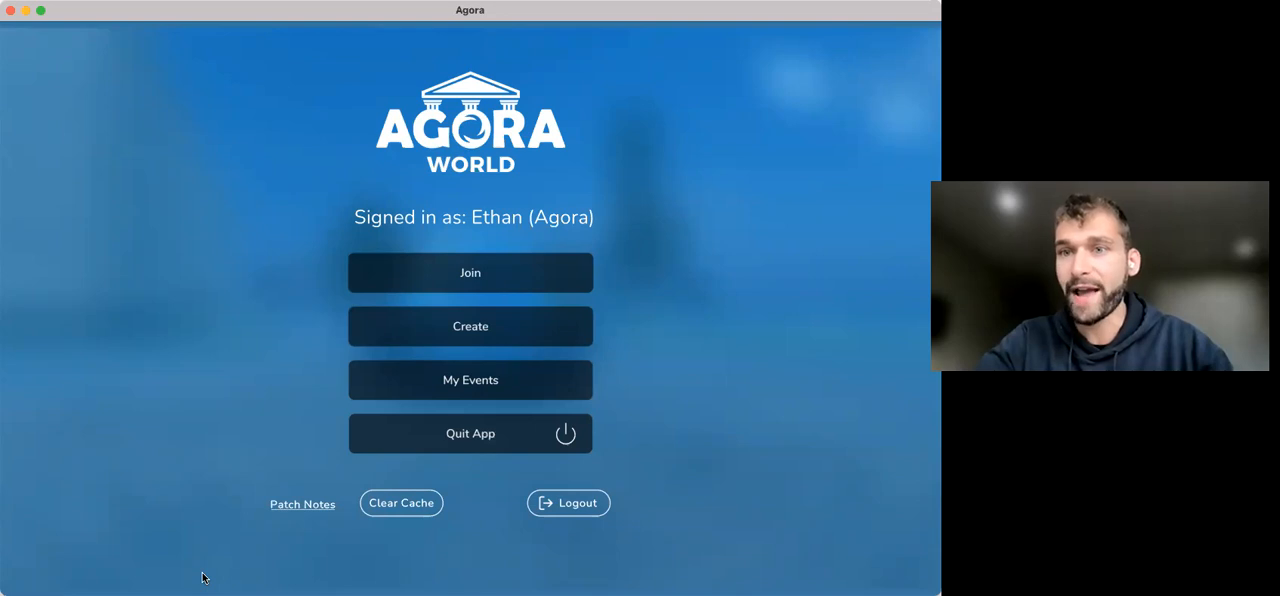
mouse_move(471, 389)
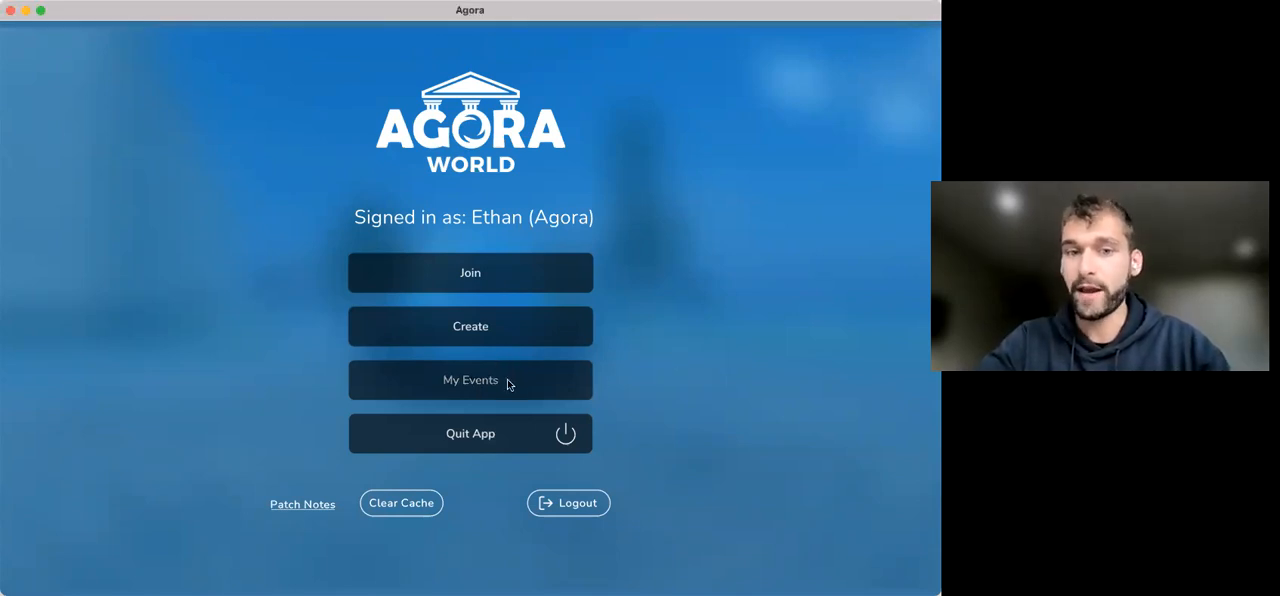
click(470, 380)
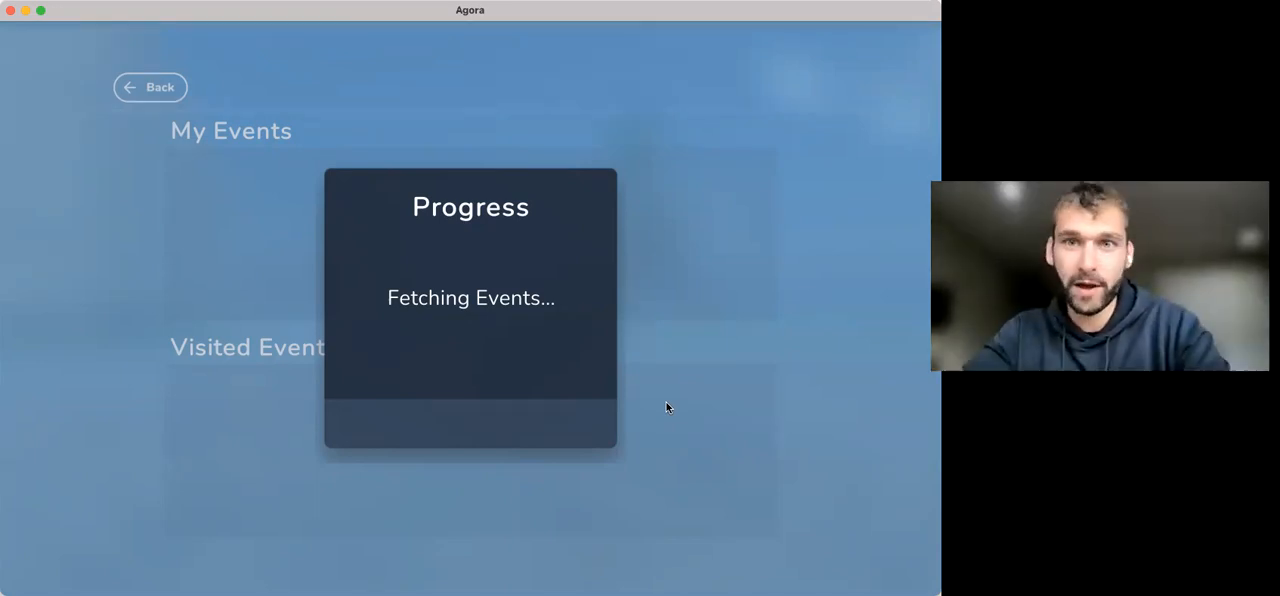
mouse_move(758, 11)
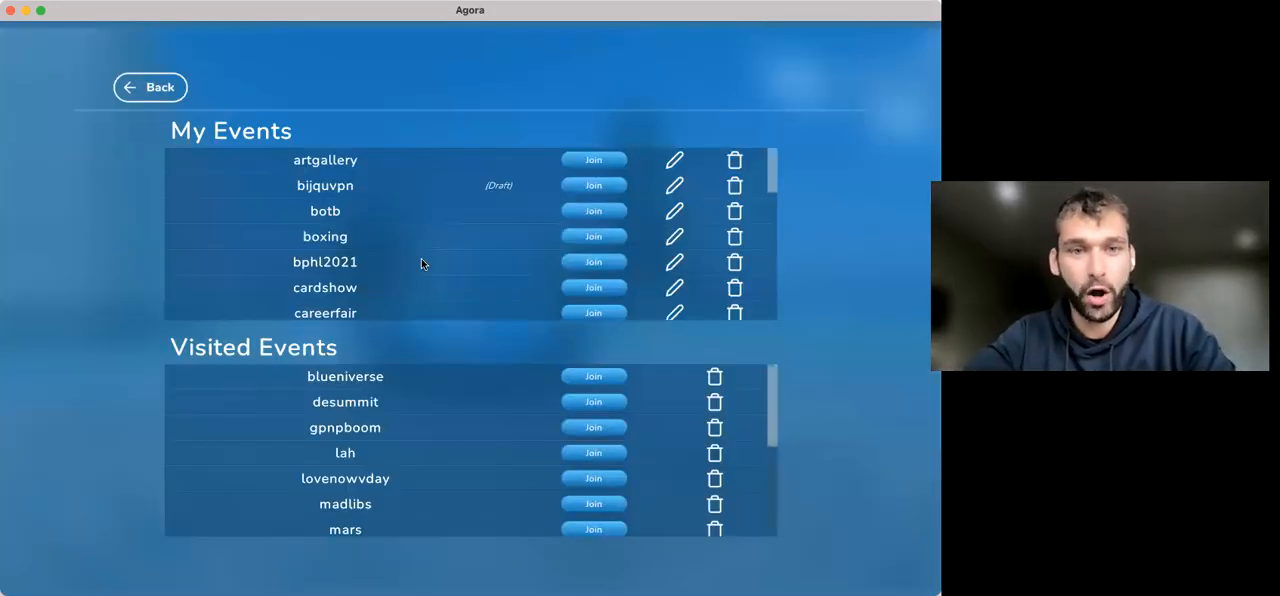
Scroll through the My Events list to find artgallery among created and visited events
scroll(down, 3)
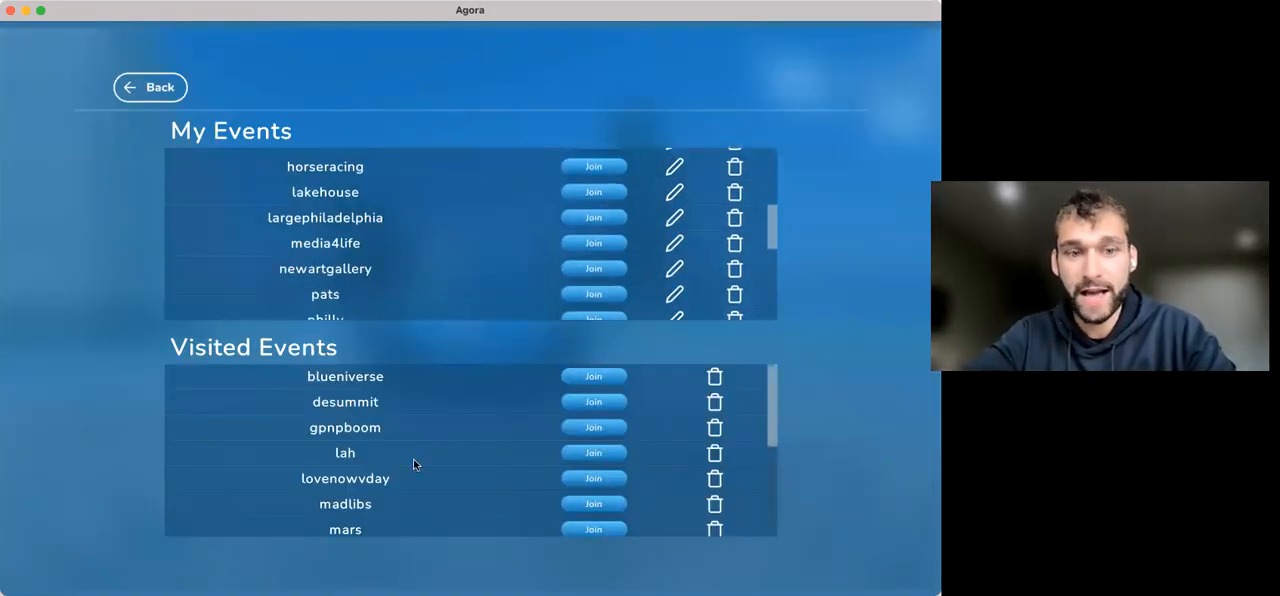
scroll(down, 3)
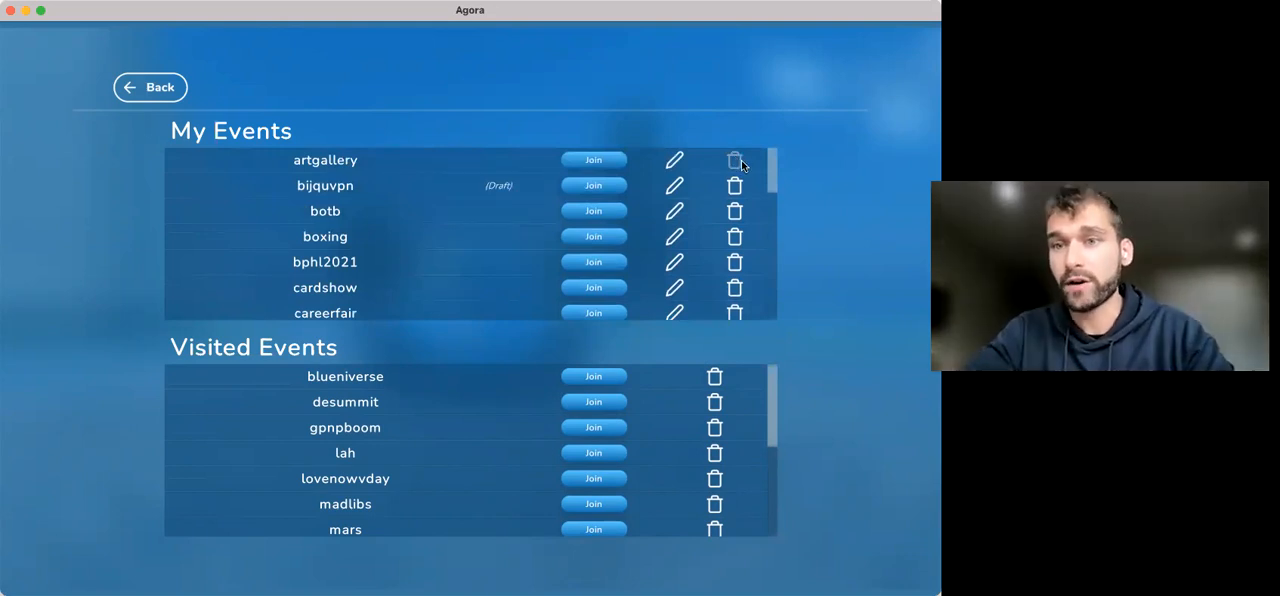
mouse_move(674, 162)
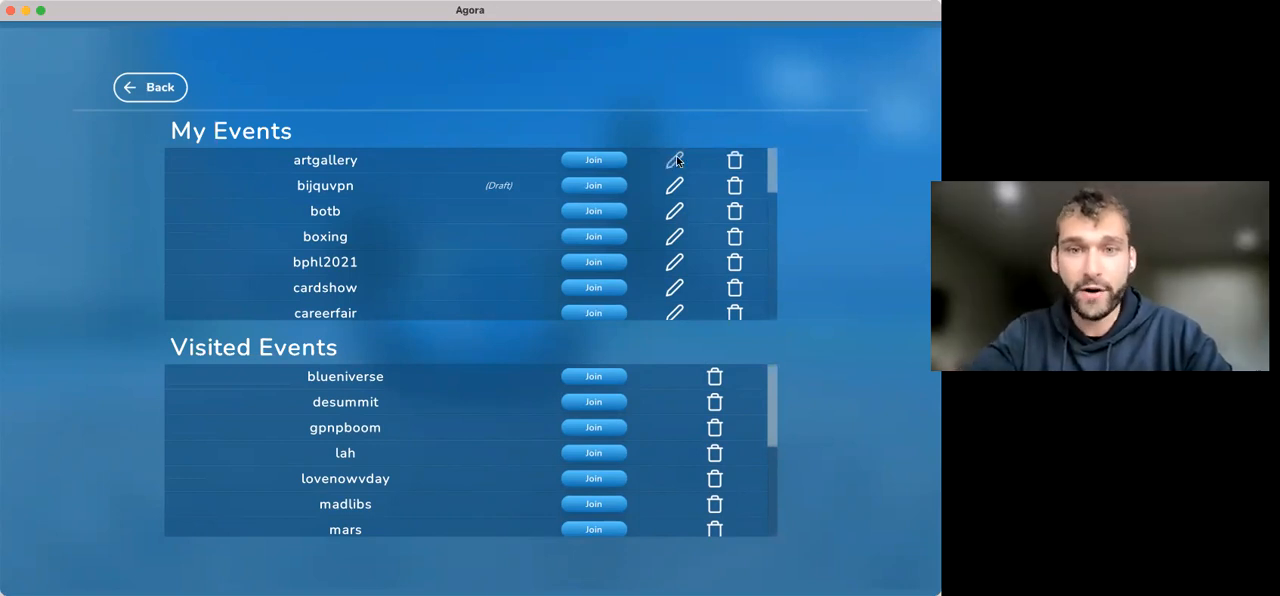
Reopen artgallery for editing and review its world, description and media slots through Customize
click(675, 160)
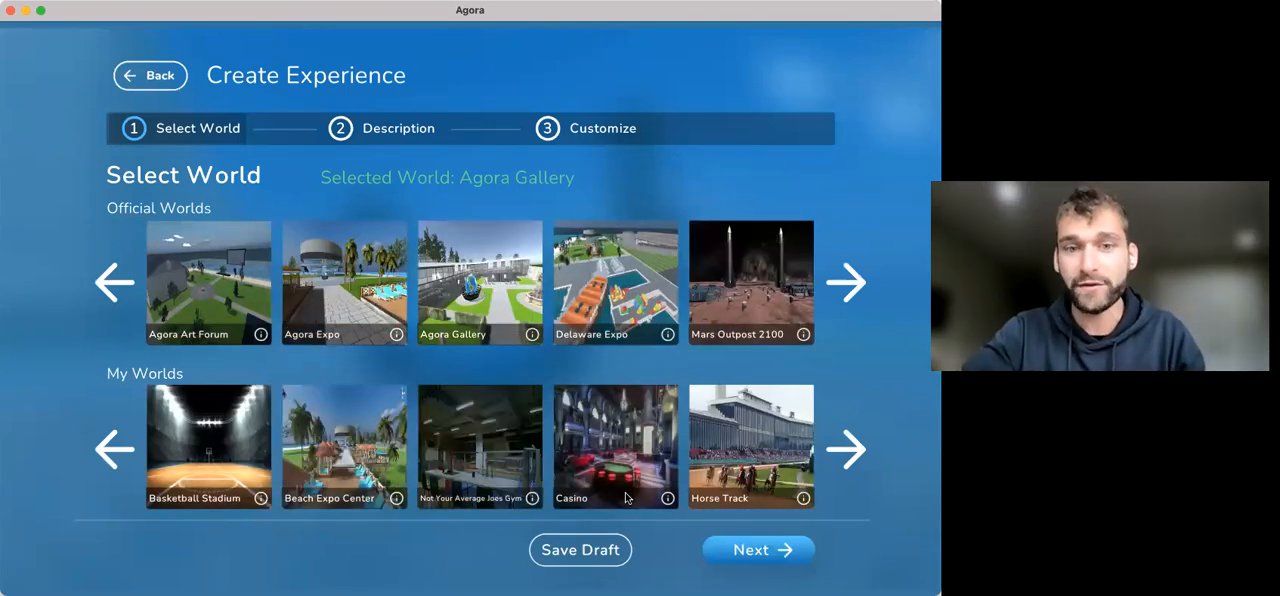
mouse_move(740, 549)
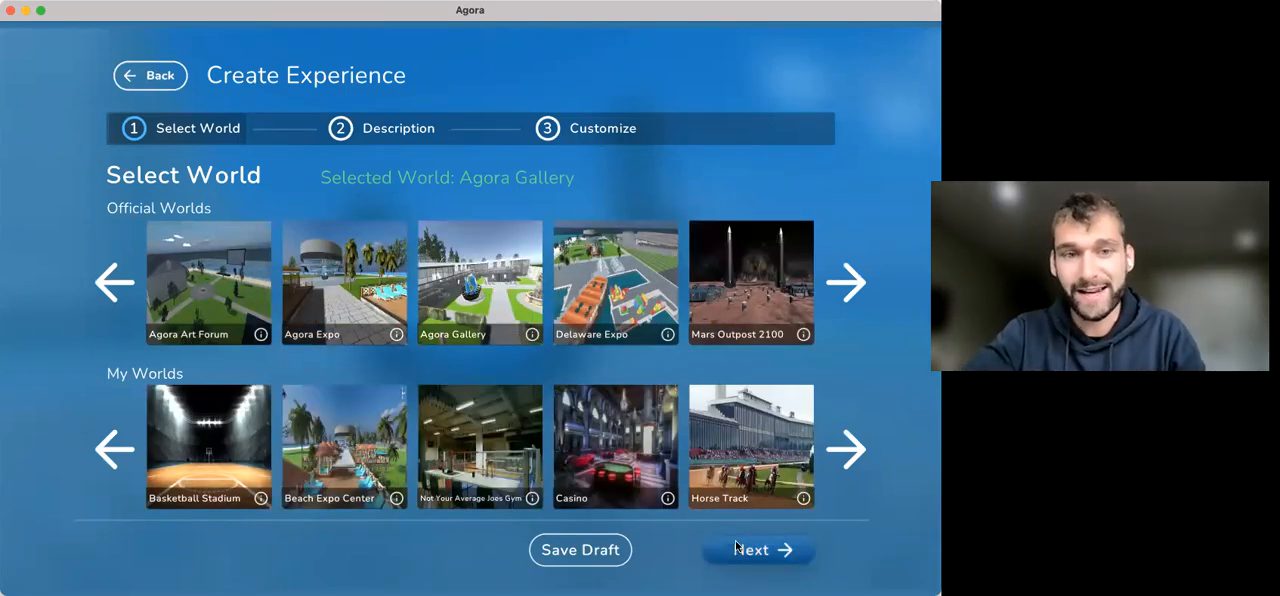
click(758, 550)
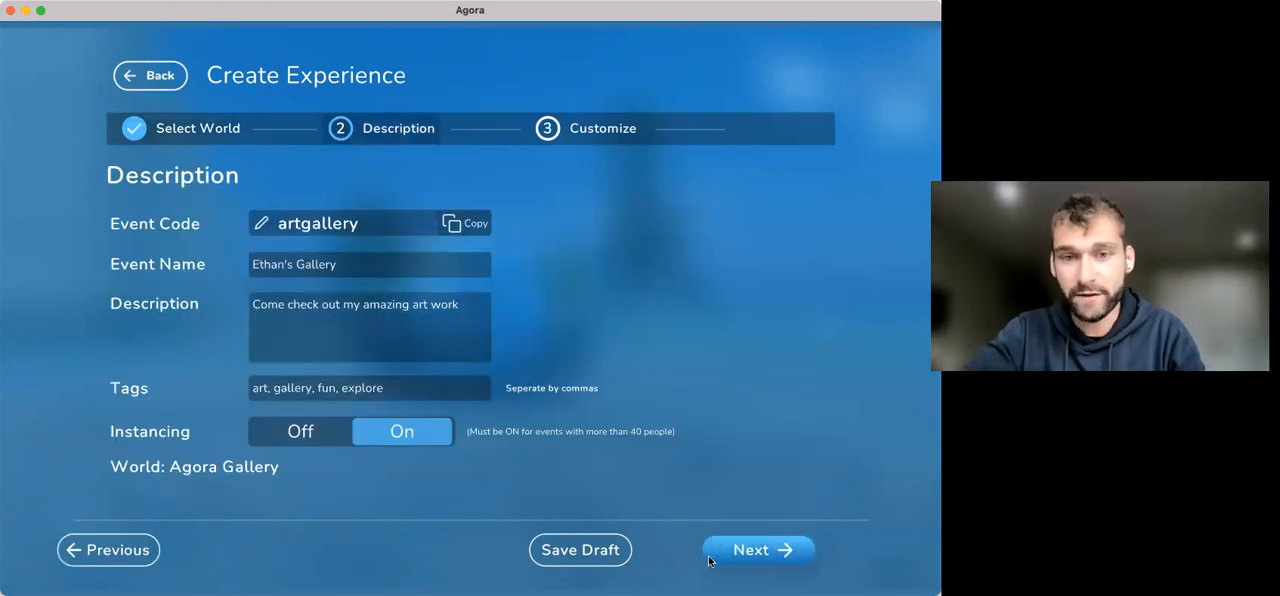
click(757, 549)
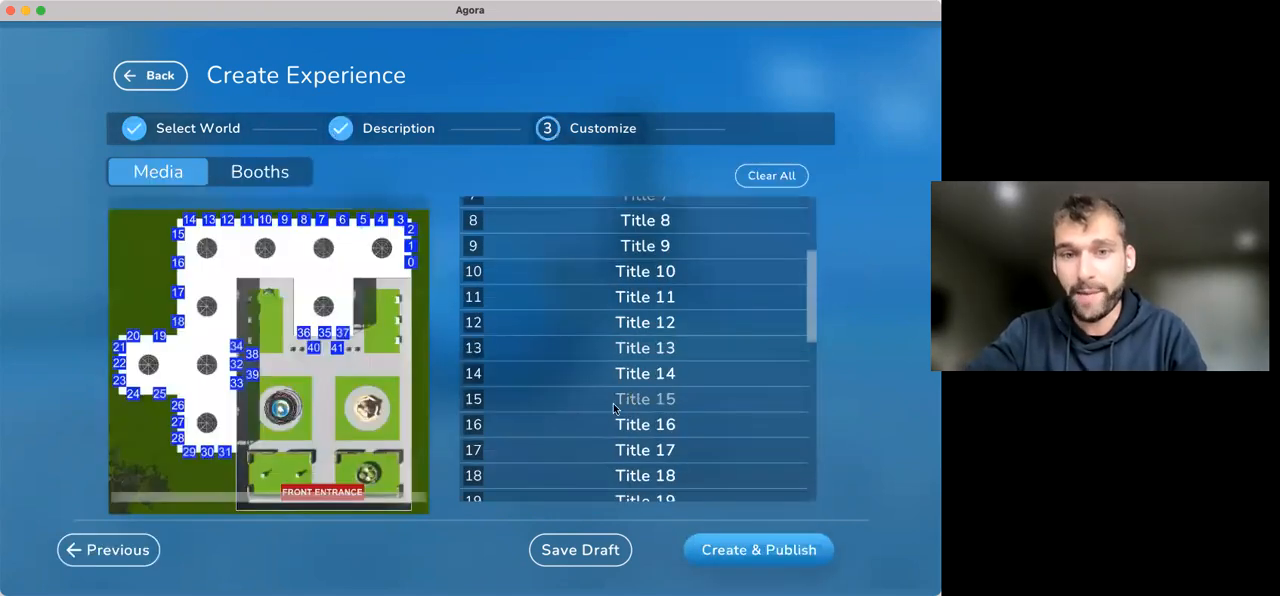
scroll(down, 3)
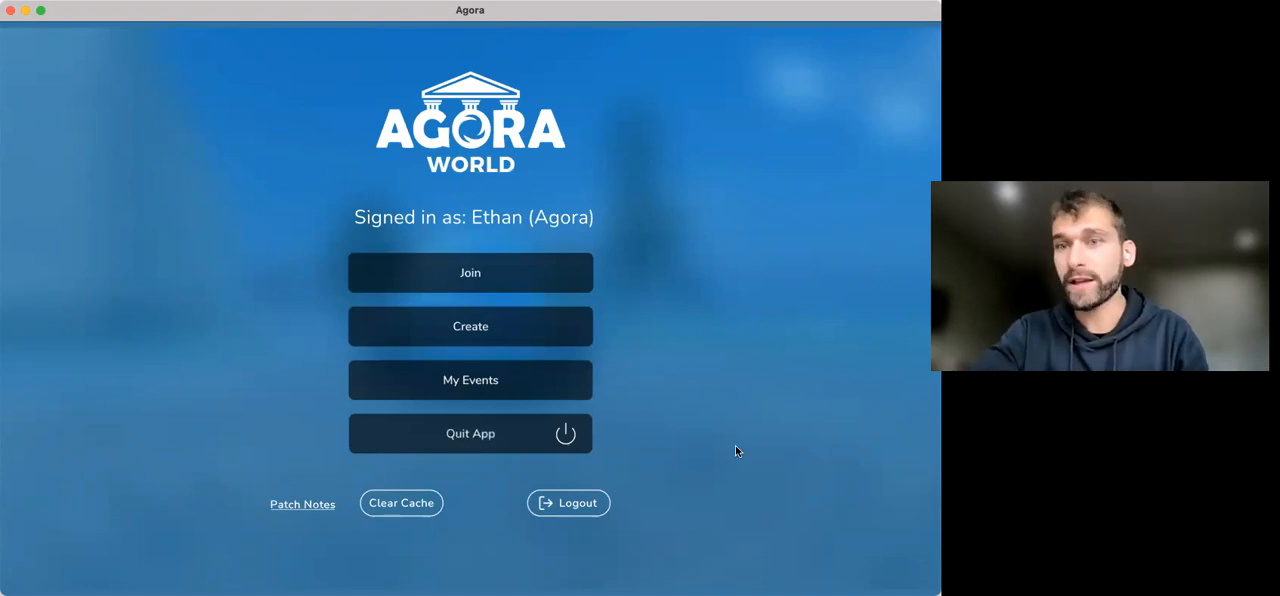
Join the artgallery event by entering its code on the Join an Event screen
click(470, 272)
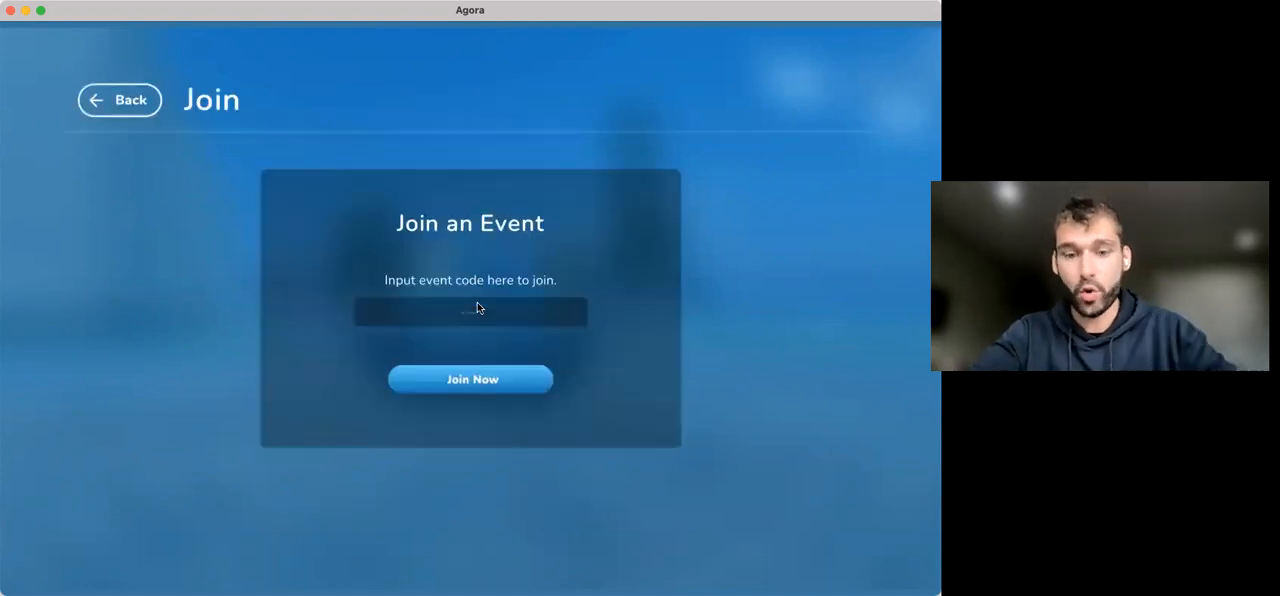
text(artga)
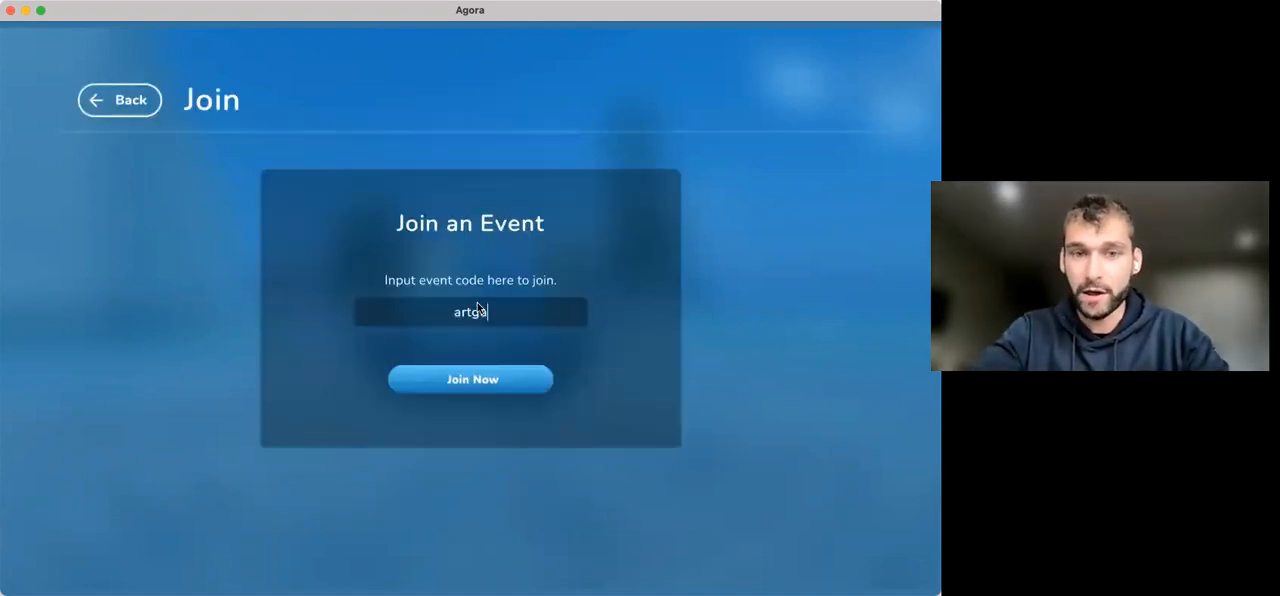
click(470, 379)
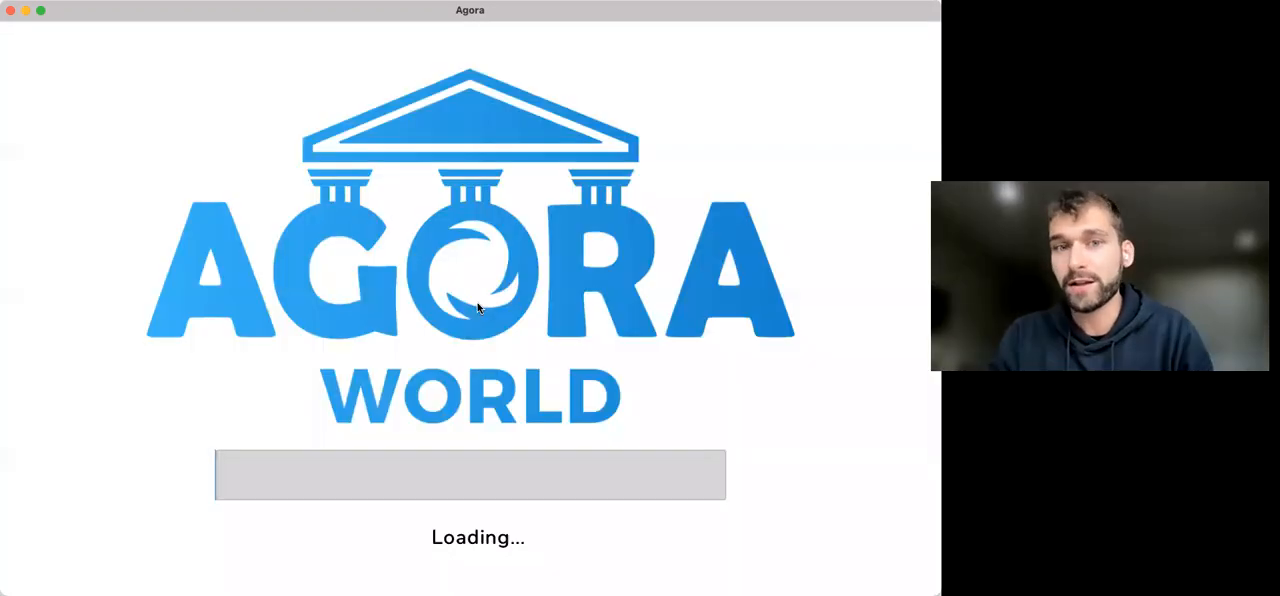